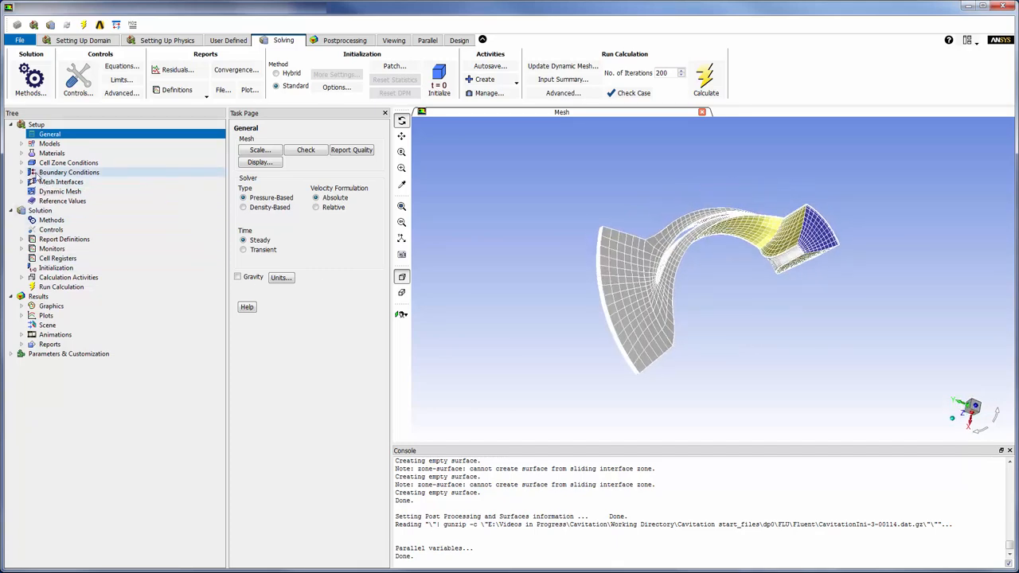
Review the inlet pressure and outlet mass-flow boundary conditions and confirm them unchanged
{"action": "left_click", "coordinate": [23, 172]}
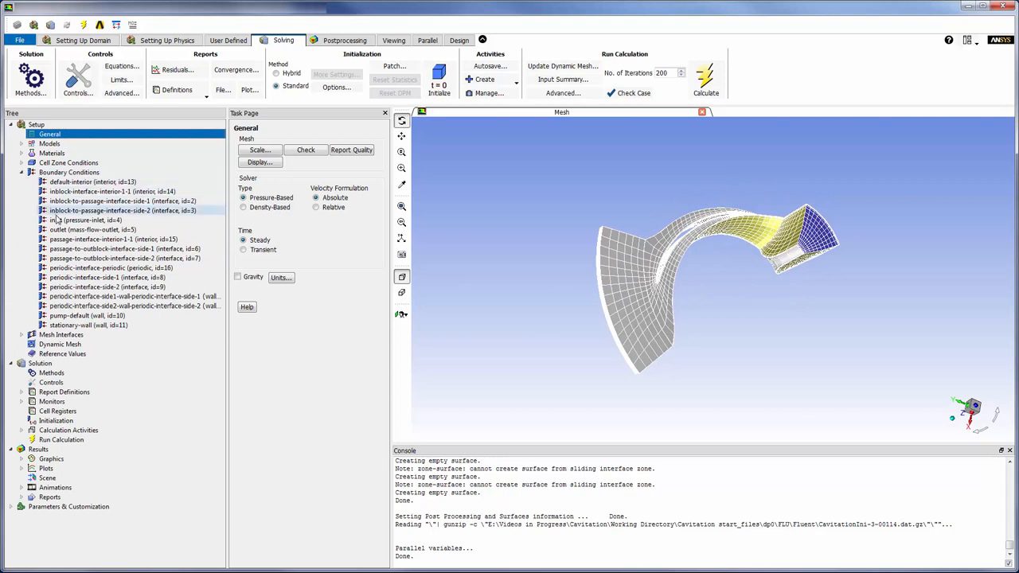
{"action": "double_click", "coordinate": [80, 220]}
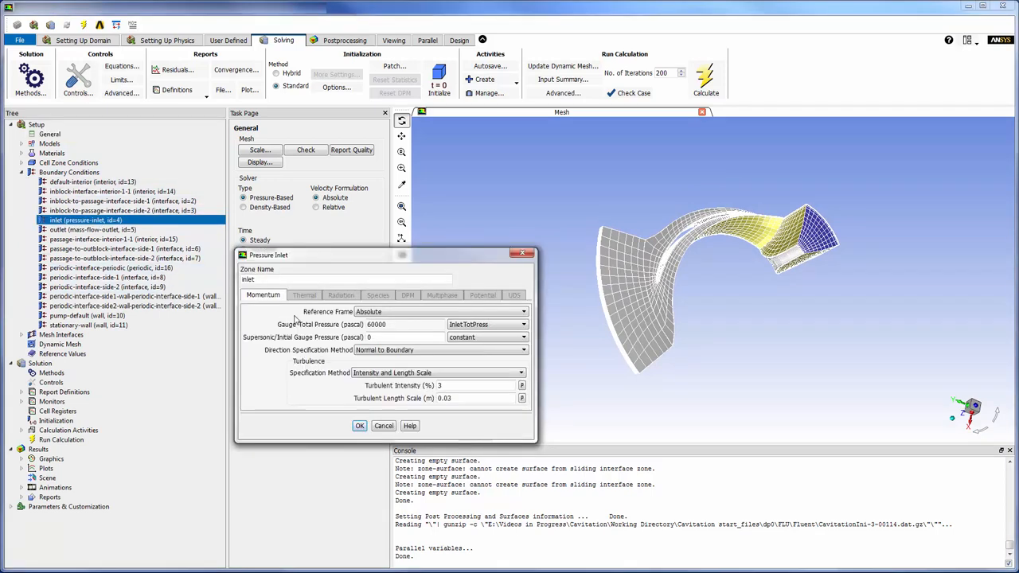
{"action": "mouse_move", "coordinate": [390, 328]}
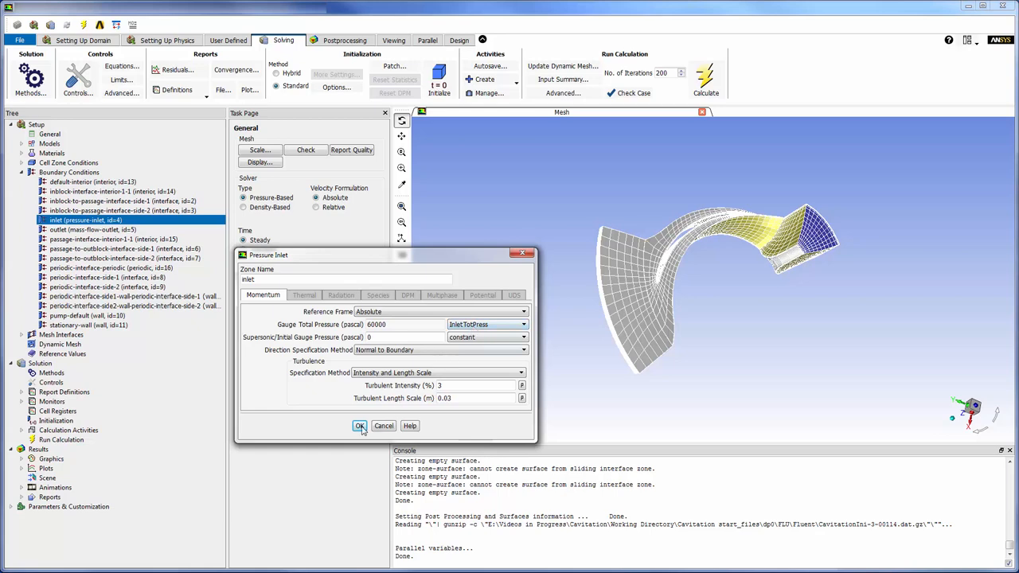
{"action": "left_click", "coordinate": [360, 427]}
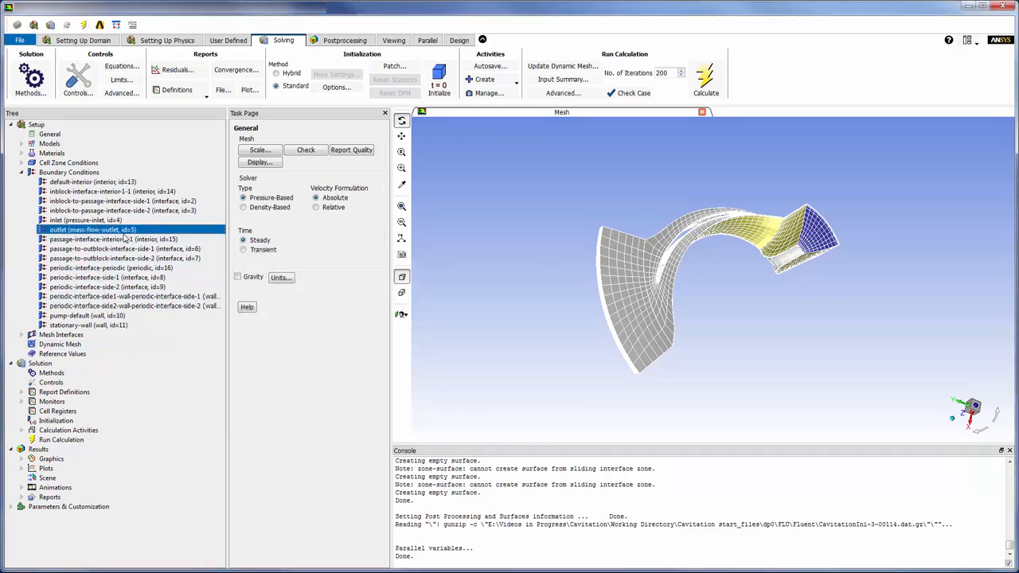
{"action": "double_click", "coordinate": [83, 229]}
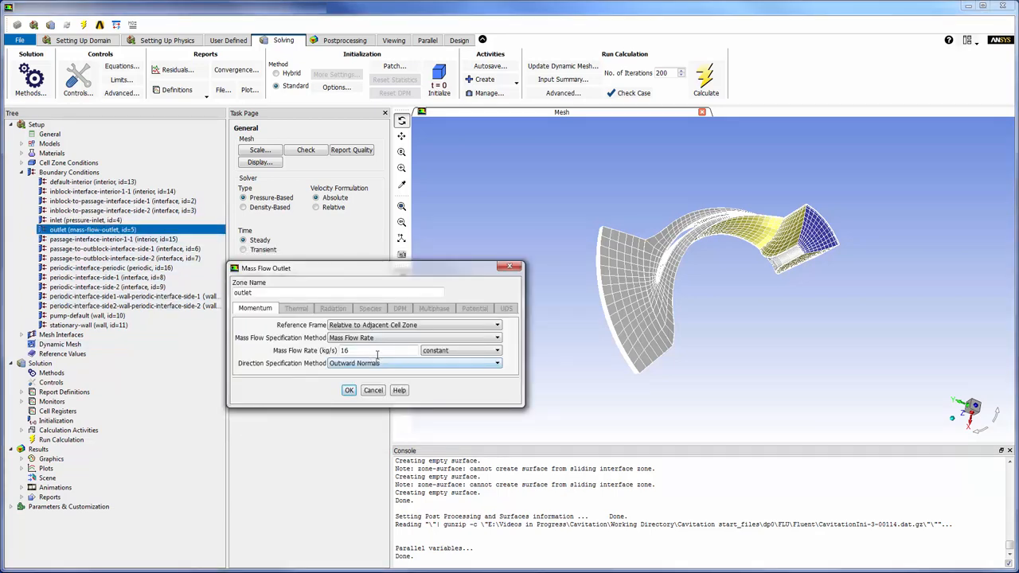
{"action": "left_click", "coordinate": [348, 390]}
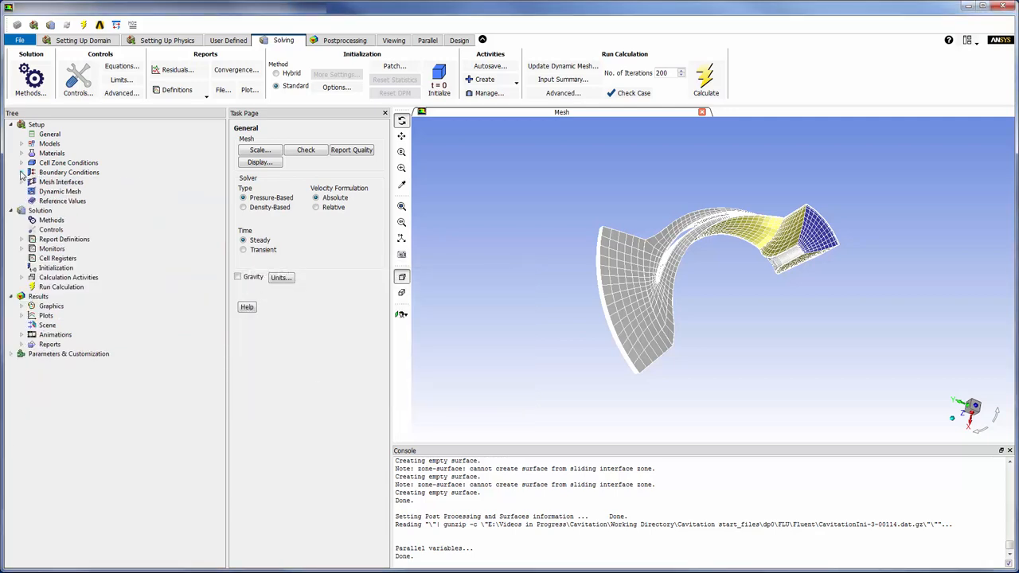
Inspect the inblock and periodic mesh interfaces and display the periodic interface surfaces
{"action": "left_click", "coordinate": [22, 181]}
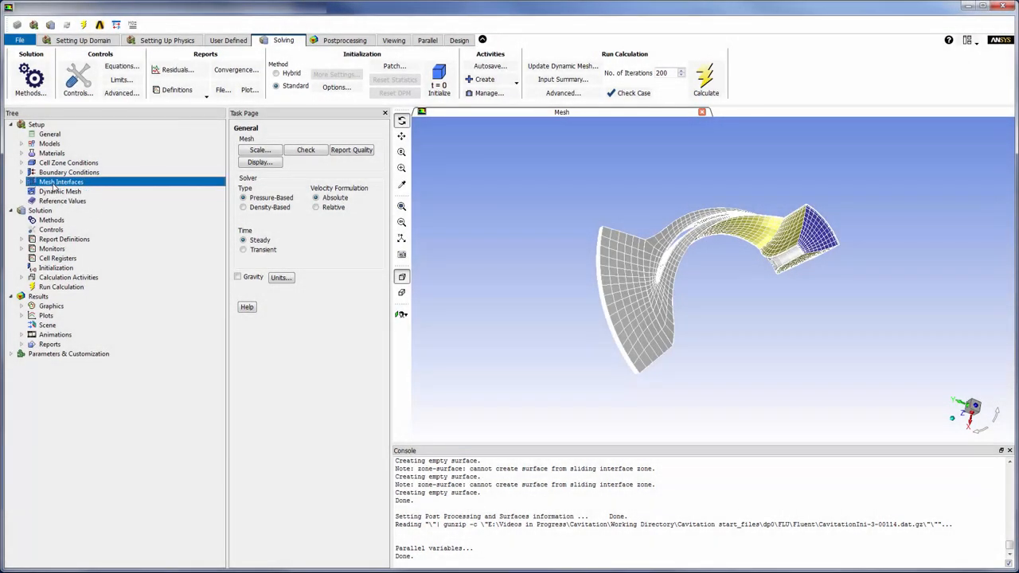
{"action": "double_click", "coordinate": [60, 182]}
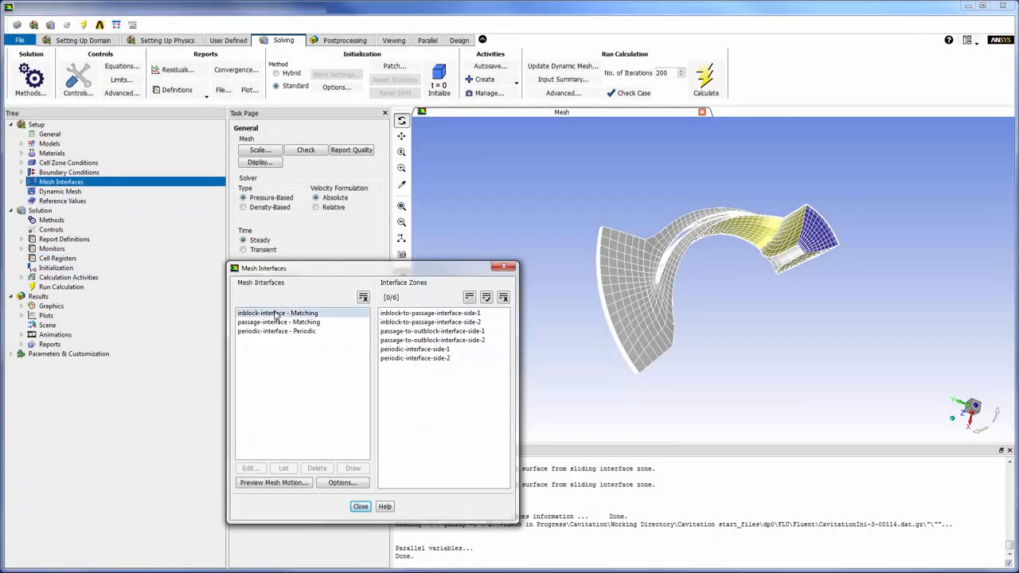
{"action": "left_click", "coordinate": [277, 312]}
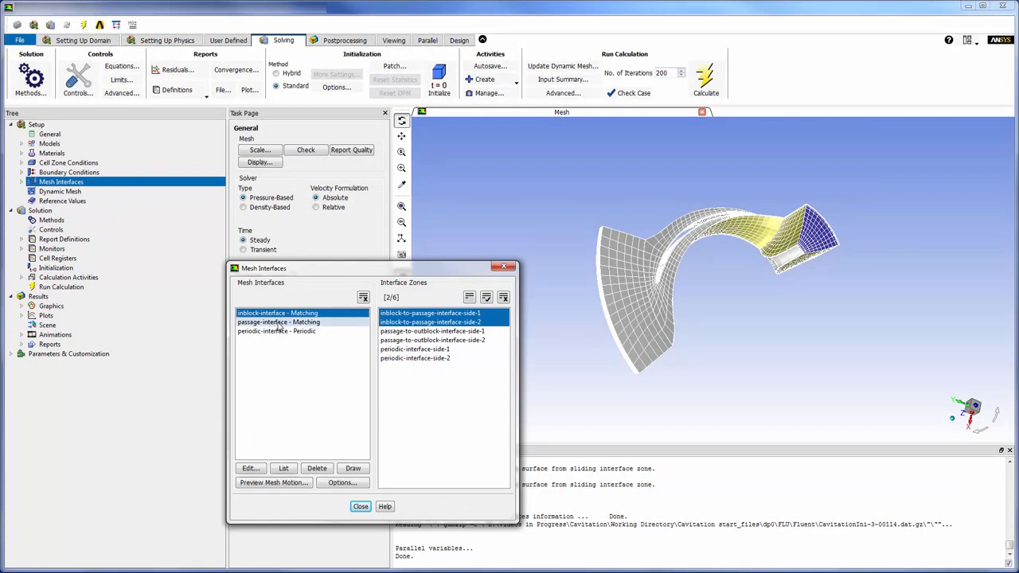
{"action": "left_click", "coordinate": [279, 322]}
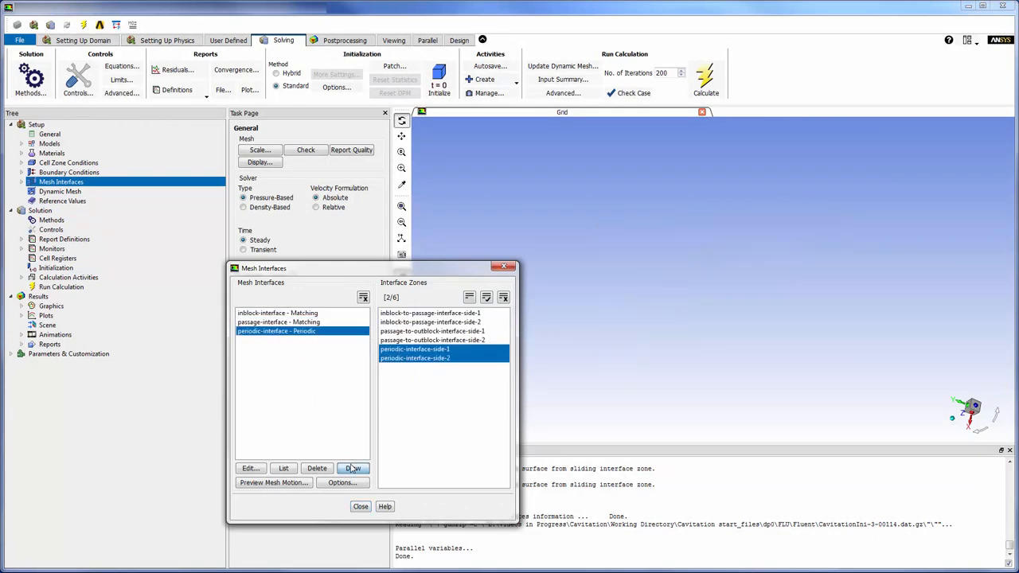
{"action": "left_click", "coordinate": [353, 468]}
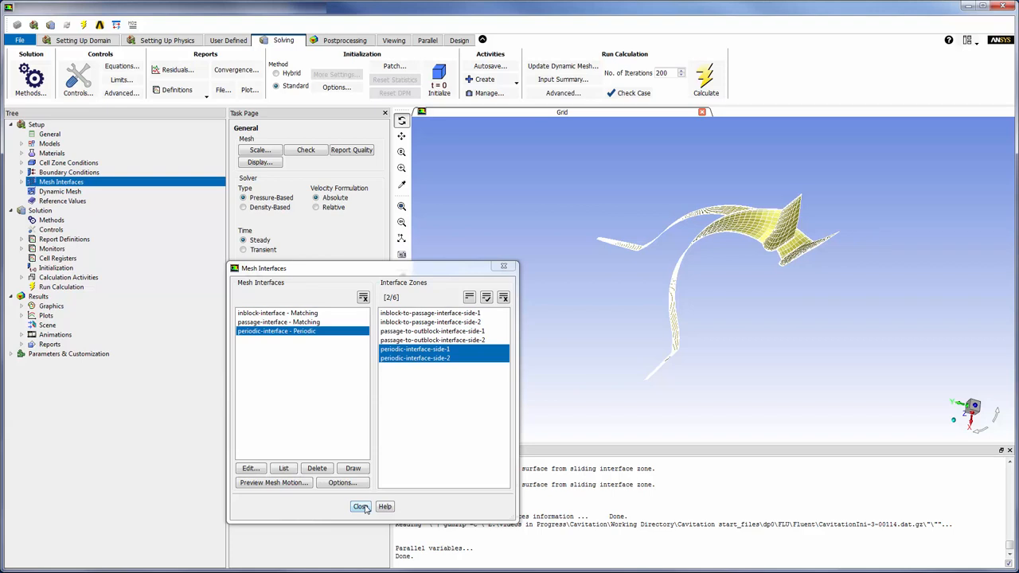
{"action": "left_click", "coordinate": [360, 506]}
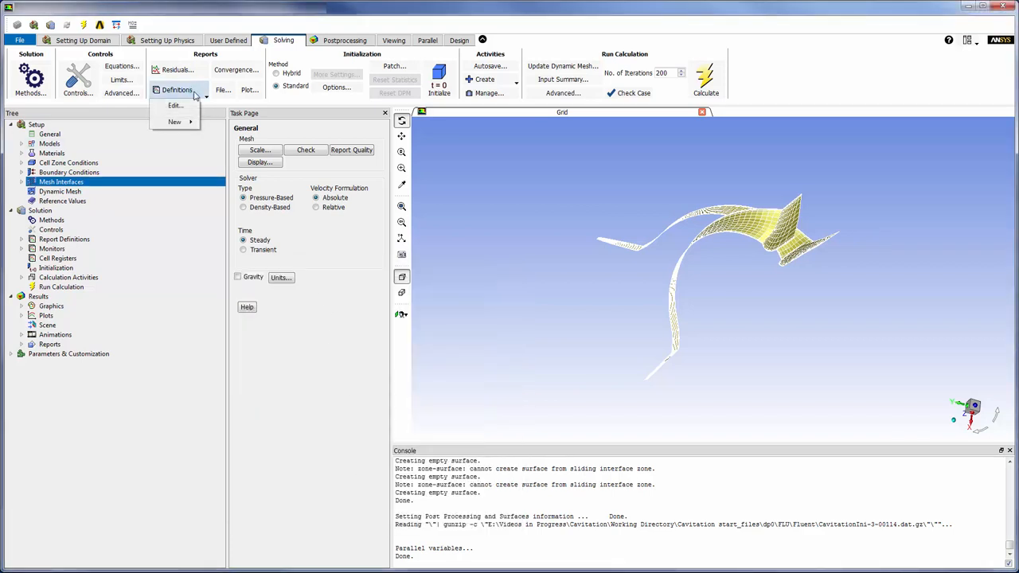
{"action": "left_click", "coordinate": [173, 105]}
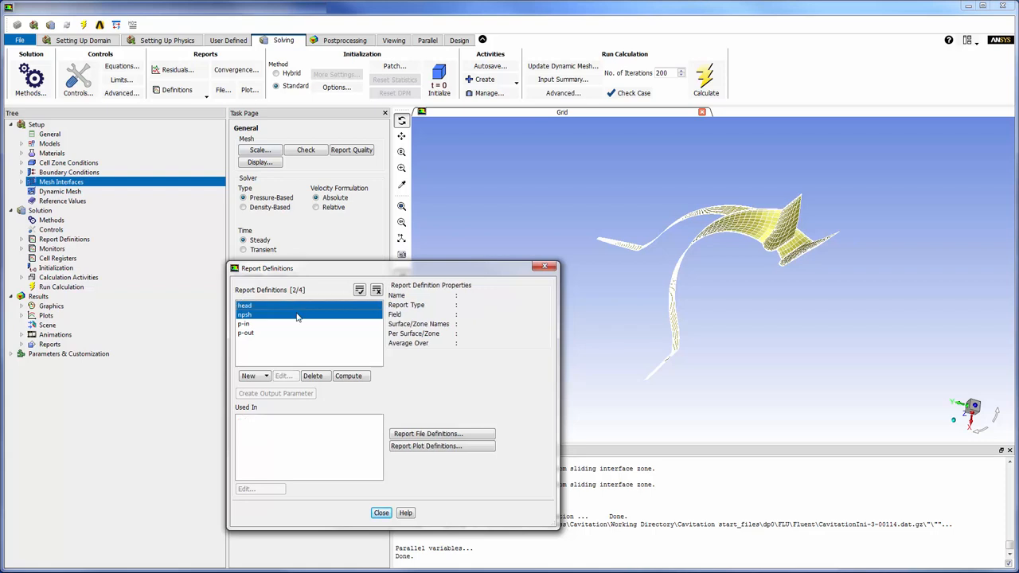
{"action": "double_click", "coordinate": [245, 306]}
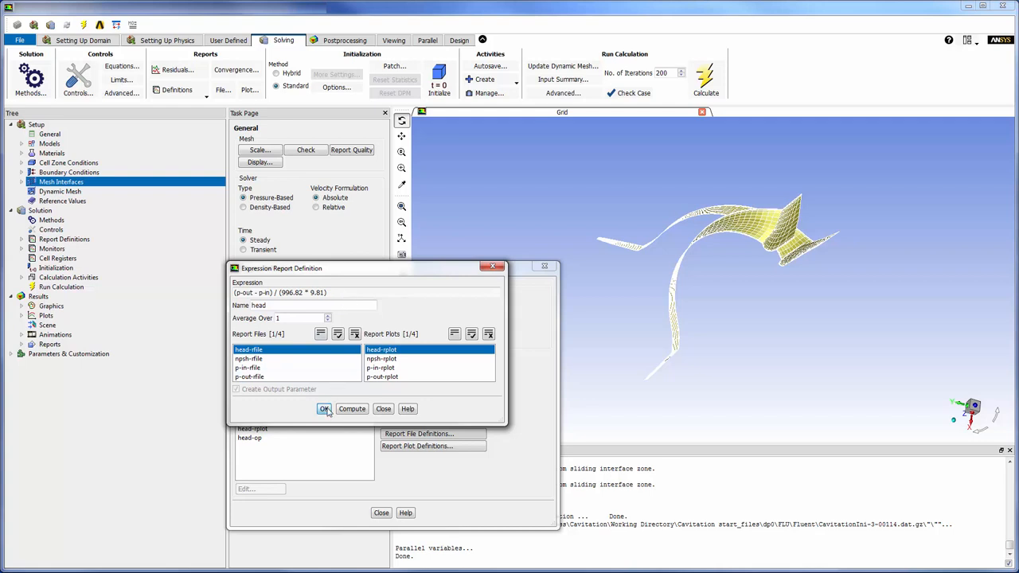
{"action": "left_click", "coordinate": [325, 407]}
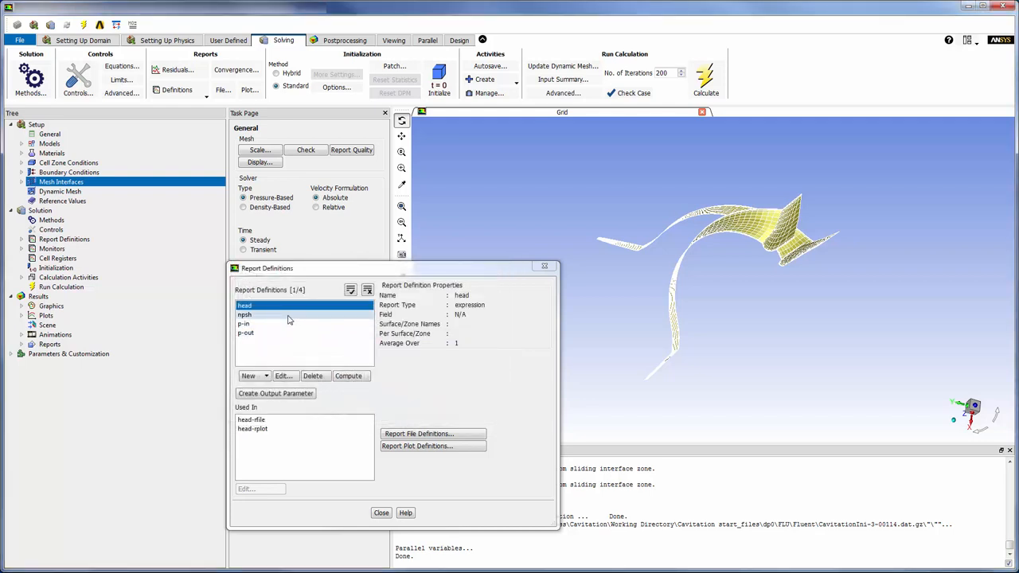
{"action": "double_click", "coordinate": [245, 315]}
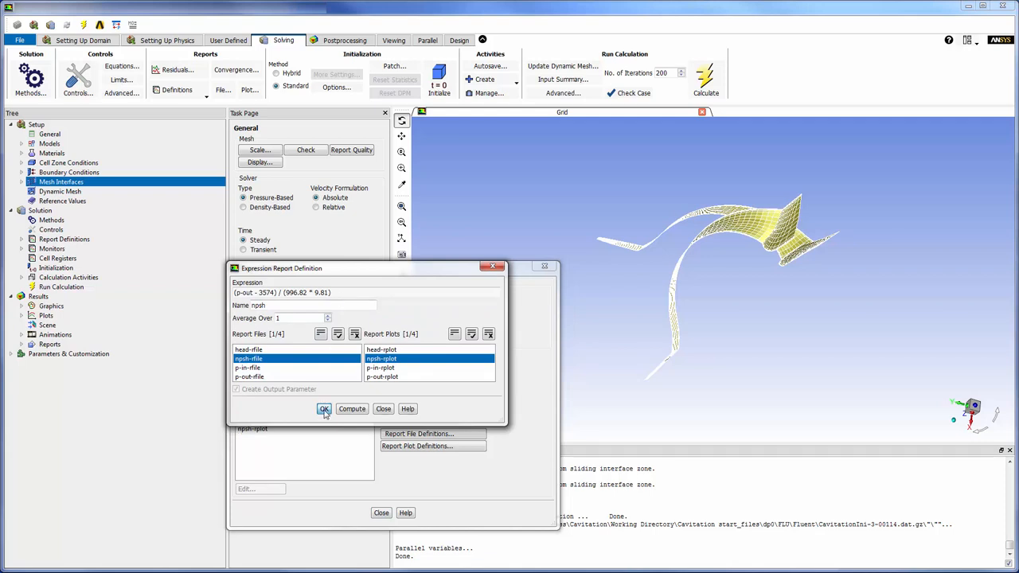
{"action": "left_click", "coordinate": [324, 407]}
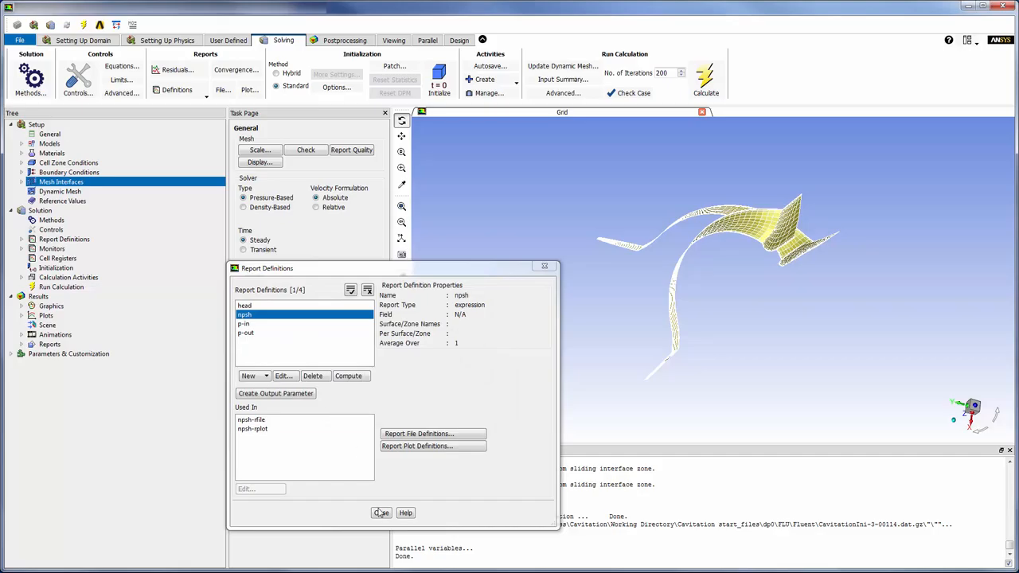
{"action": "left_click", "coordinate": [380, 513]}
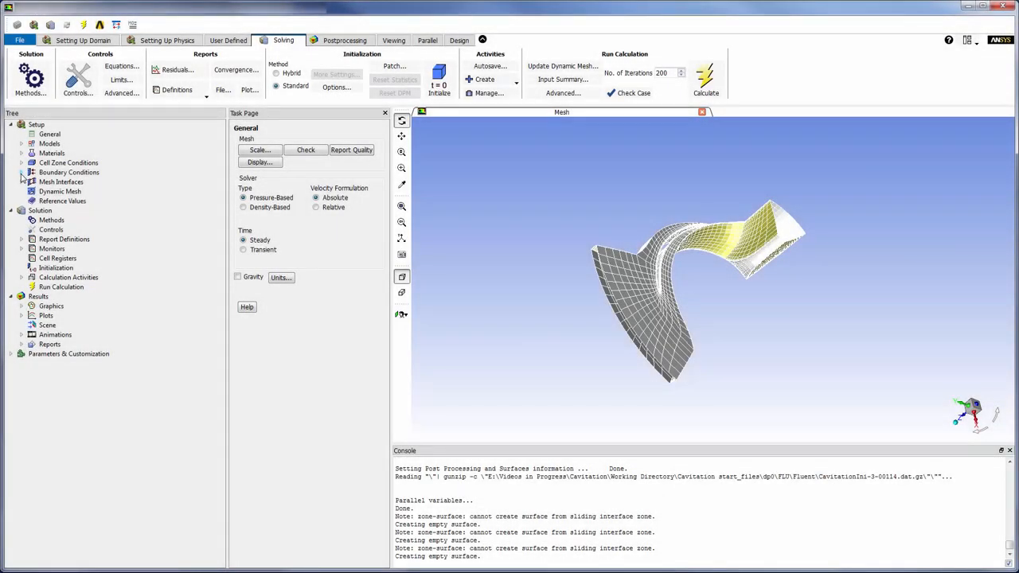
Enable the Mixture multiphase model with two Eulerian phases
{"action": "left_click", "coordinate": [20, 143]}
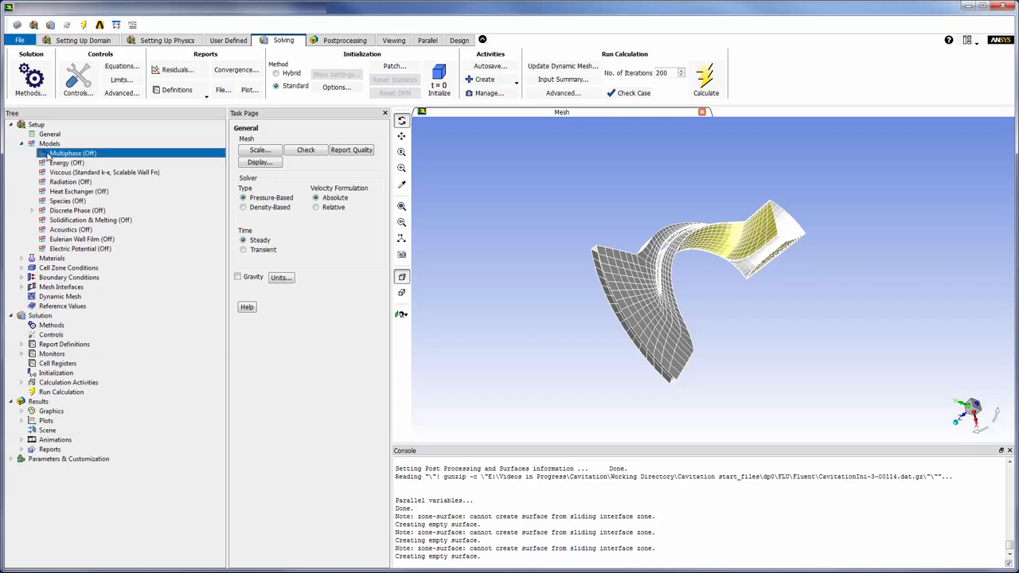
{"action": "double_click", "coordinate": [71, 152]}
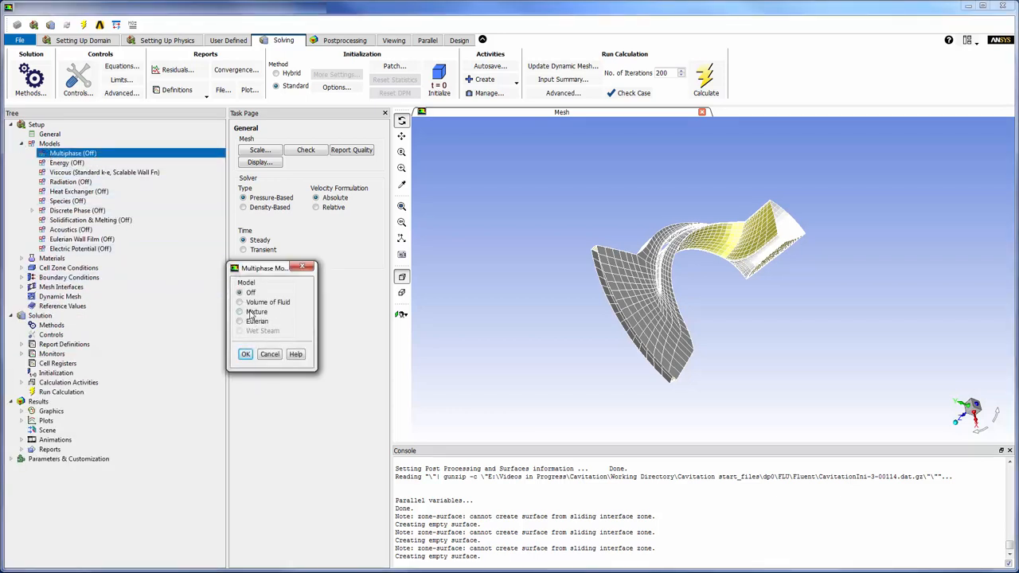
{"action": "left_click", "coordinate": [240, 312]}
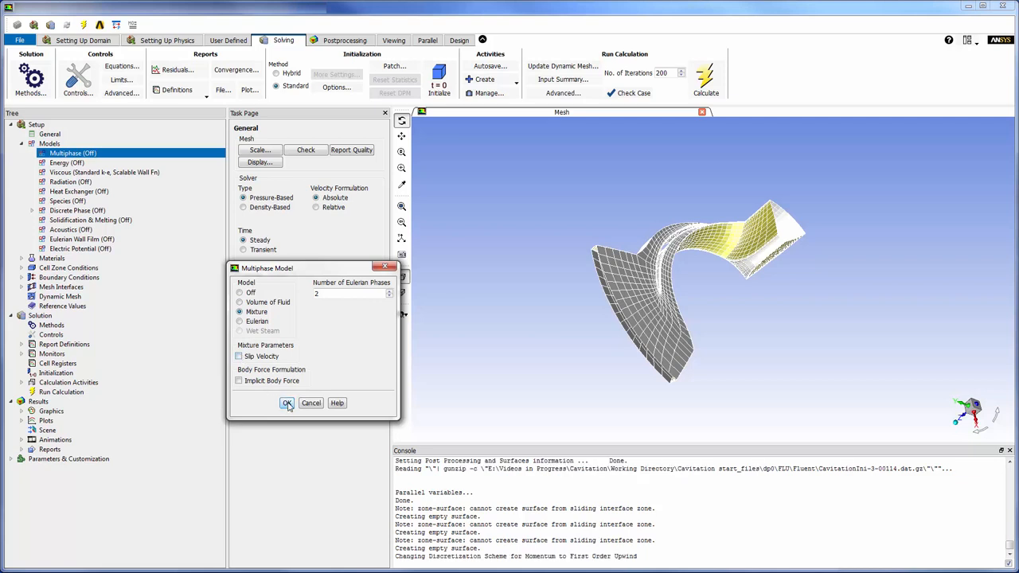
{"action": "left_click", "coordinate": [287, 402]}
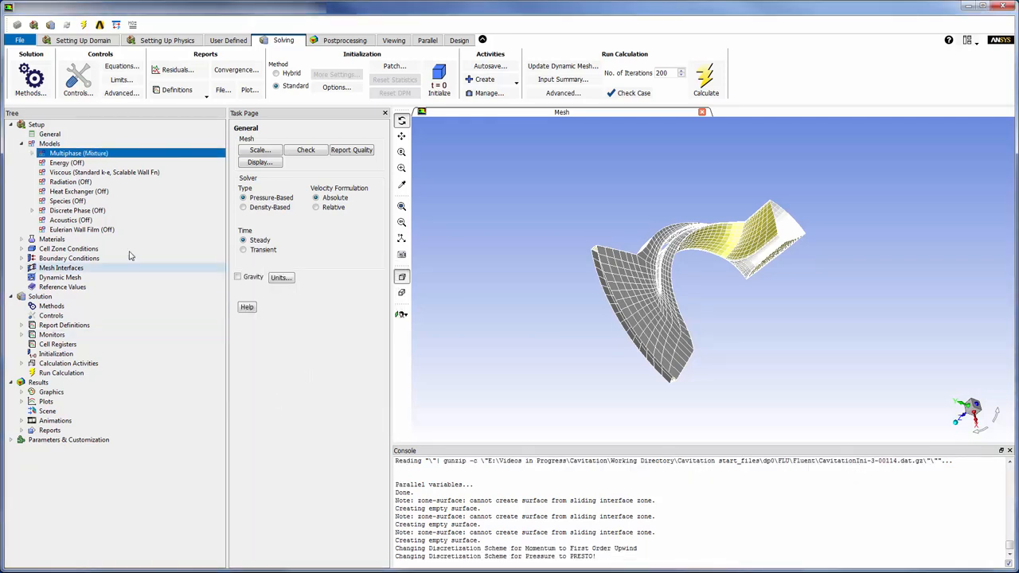
Name the primary phase 'liquid' with water-liquid material
{"action": "left_click", "coordinate": [31, 153]}
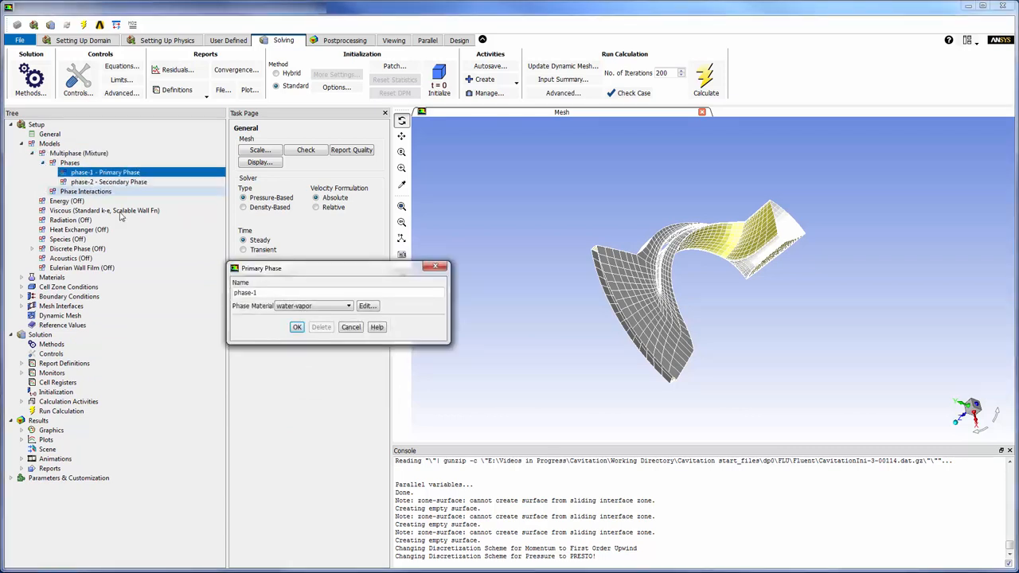
{"action": "left_click", "coordinate": [270, 293]}
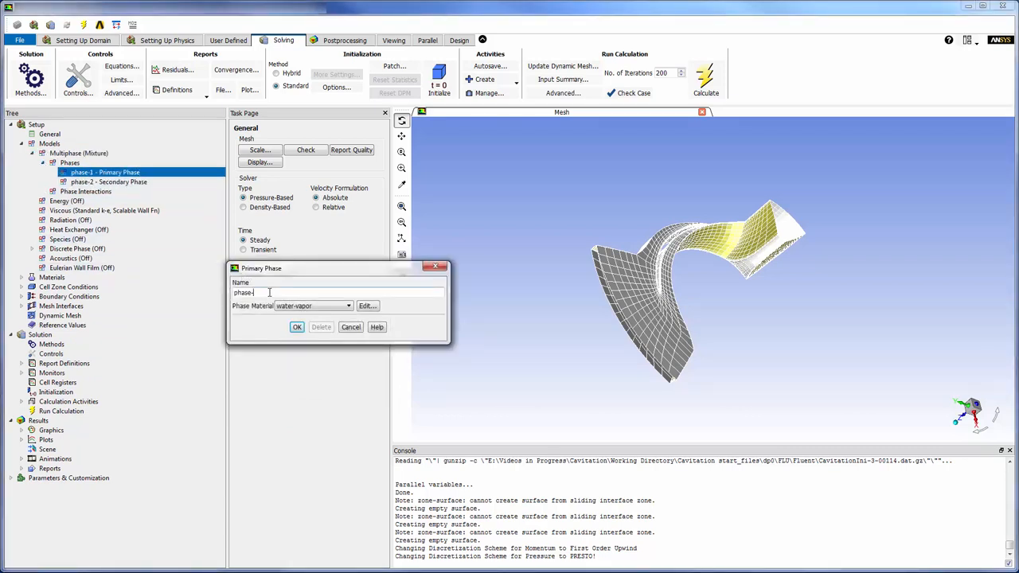
{"action": "type", "text": "liquid"}
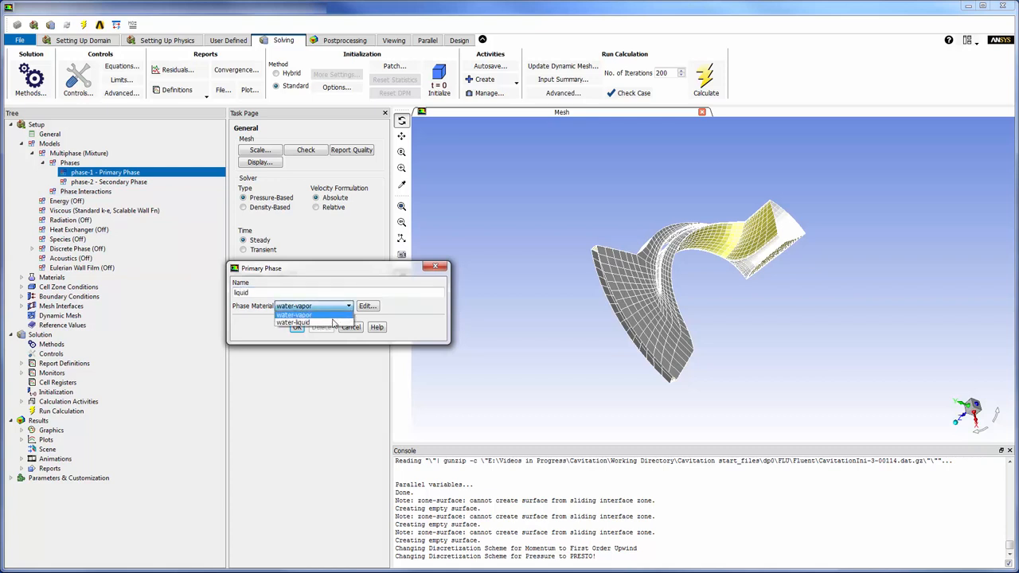
{"action": "left_click", "coordinate": [299, 328]}
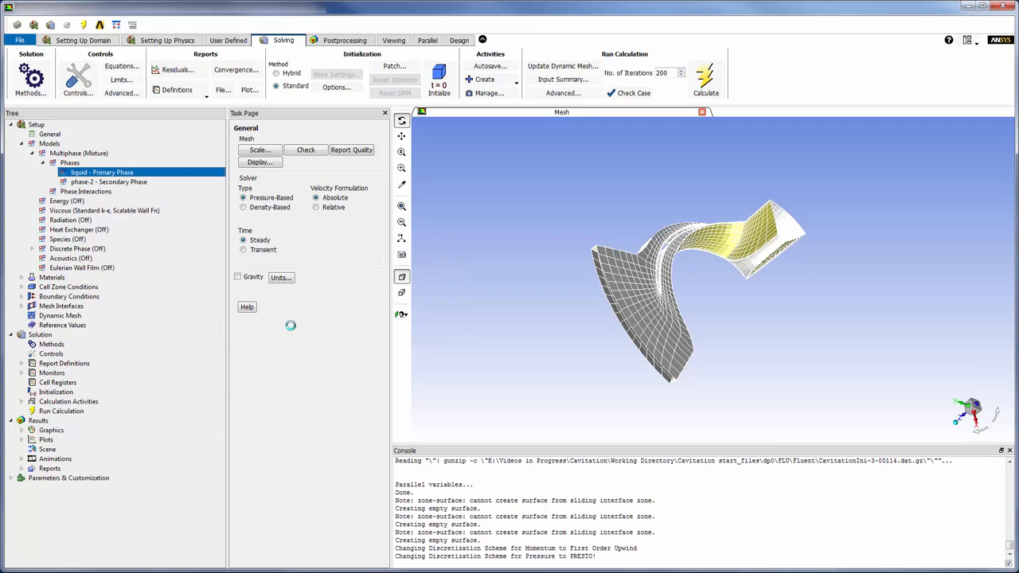
Name the secondary phase 'vapor' with water-vapor material
{"action": "double_click", "coordinate": [107, 181]}
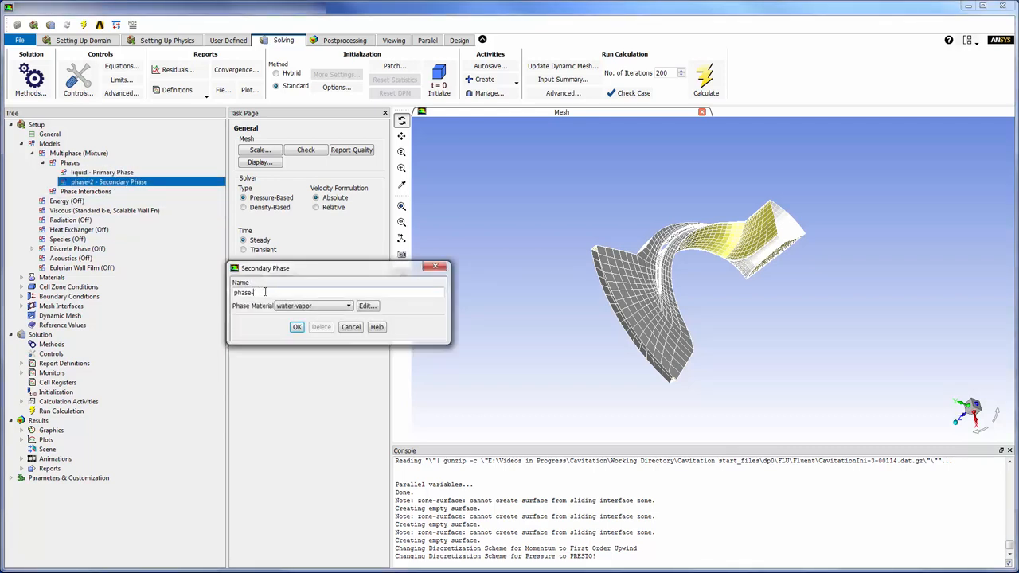
{"action": "type", "text": "vapor"}
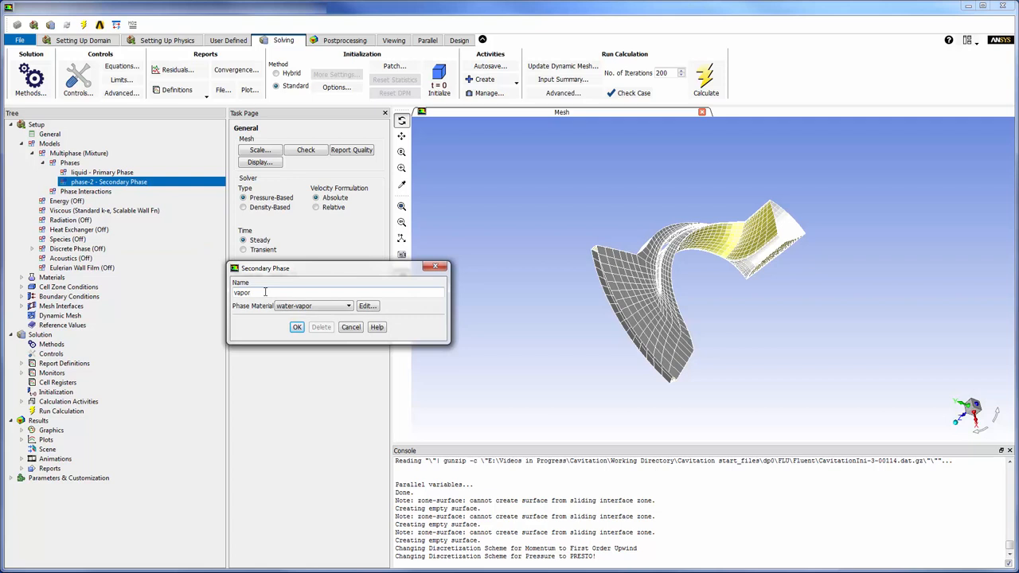
{"action": "left_click", "coordinate": [296, 326]}
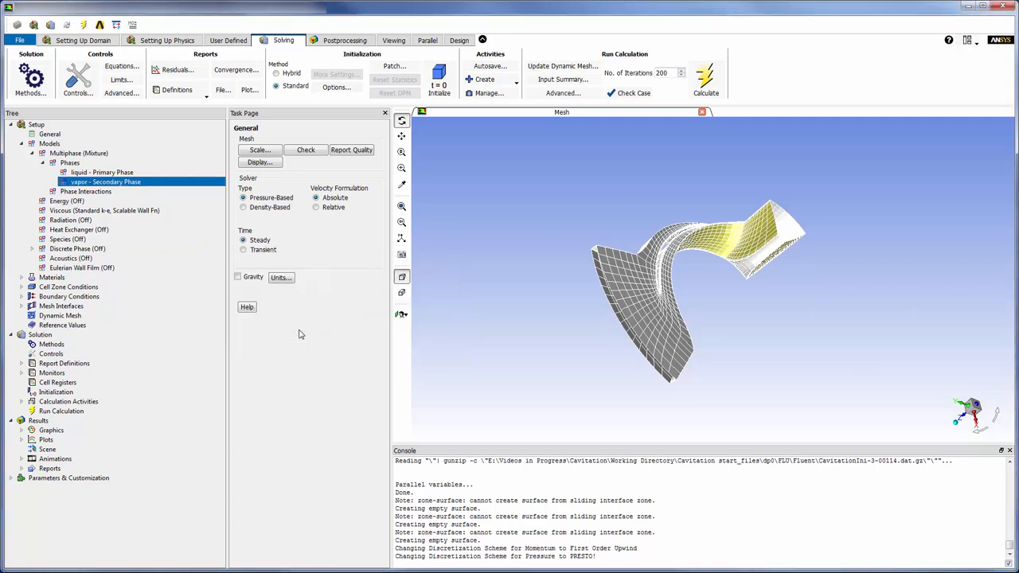
Add one mass transfer mechanism from liquid to vapor using cavitation
{"action": "left_click", "coordinate": [88, 191]}
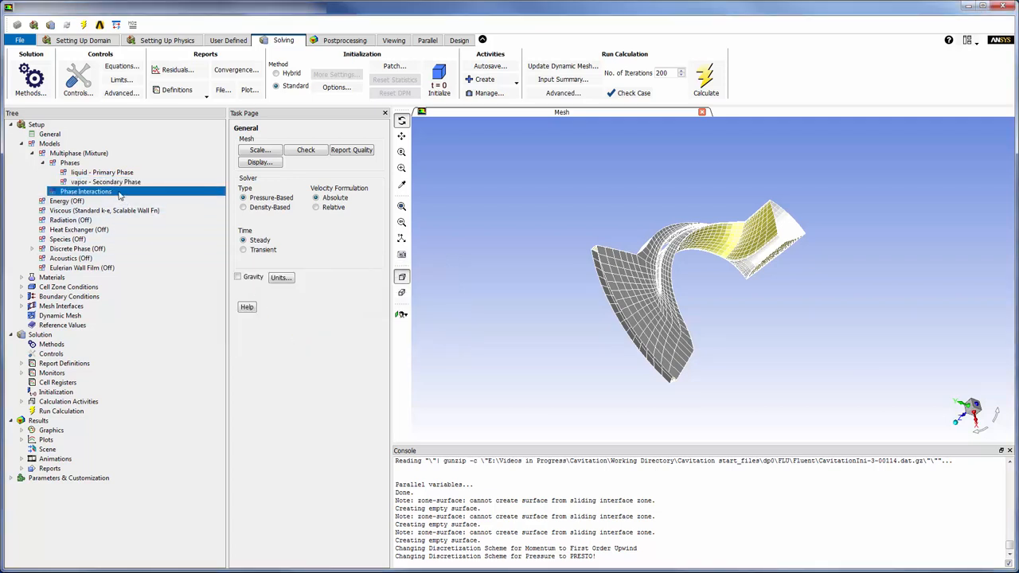
{"action": "double_click", "coordinate": [86, 191]}
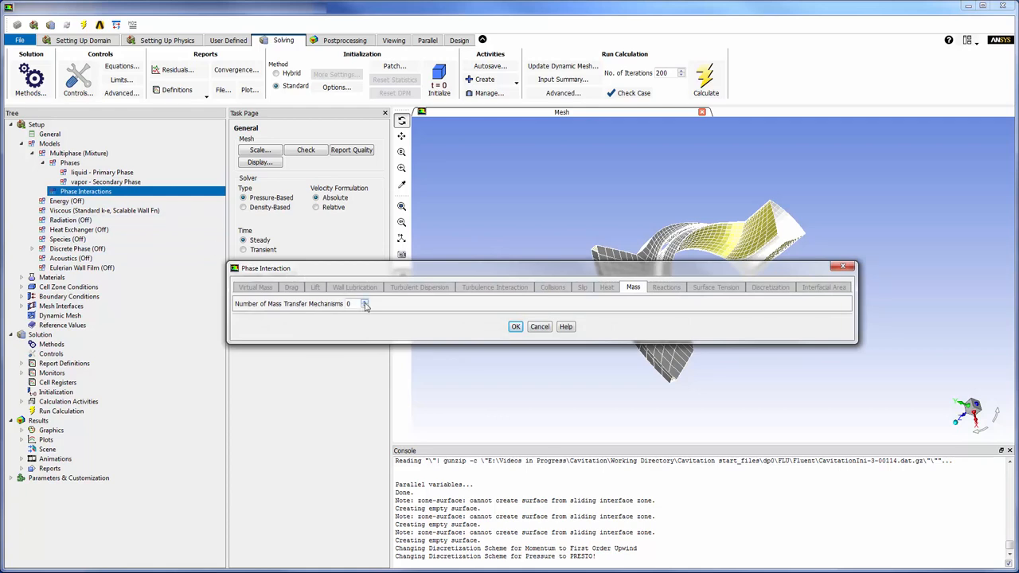
{"action": "left_click", "coordinate": [363, 304]}
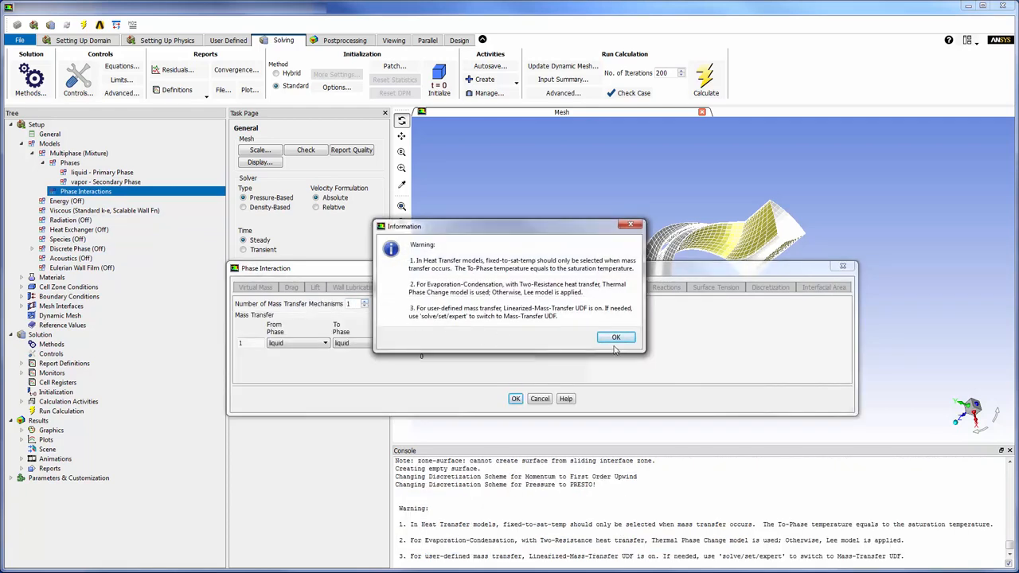
{"action": "left_click", "coordinate": [614, 338]}
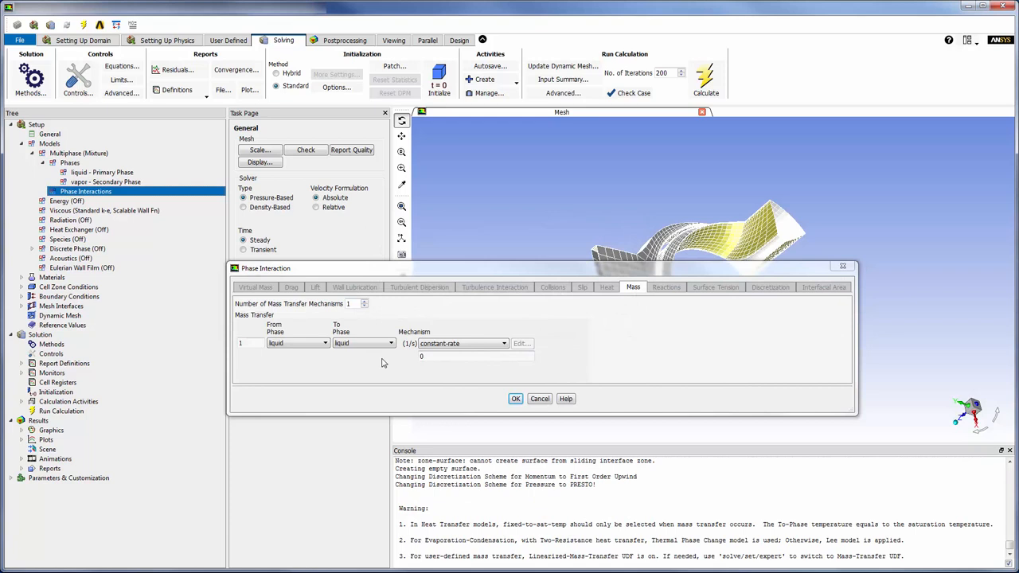
{"action": "left_click", "coordinate": [389, 344]}
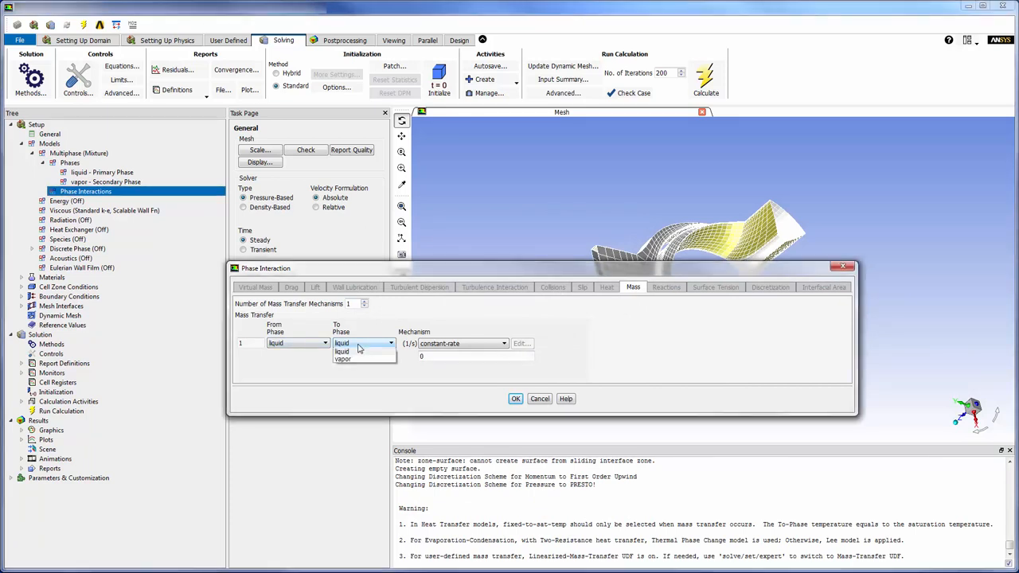
{"action": "left_click", "coordinate": [343, 360]}
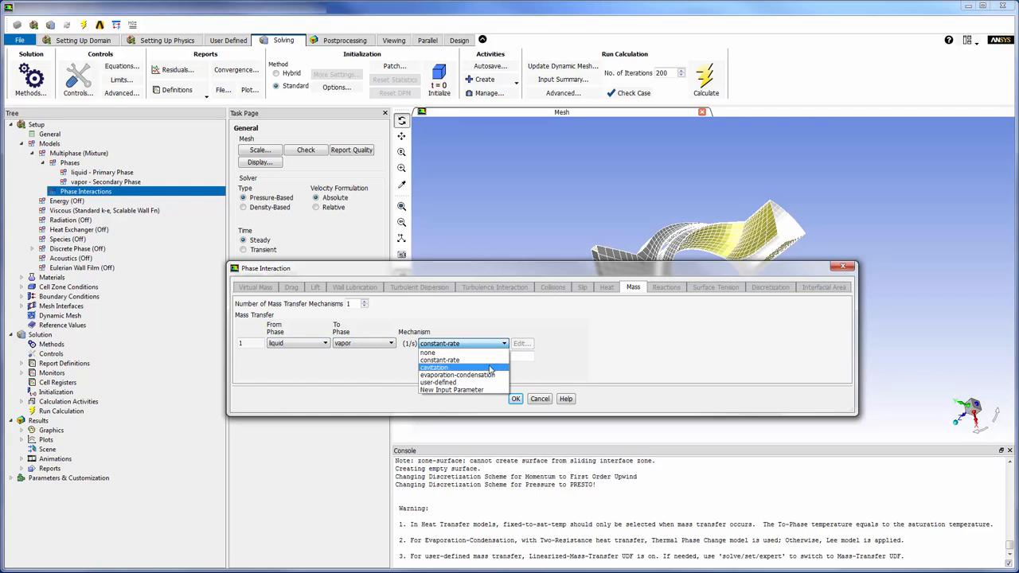
{"action": "left_click", "coordinate": [436, 368]}
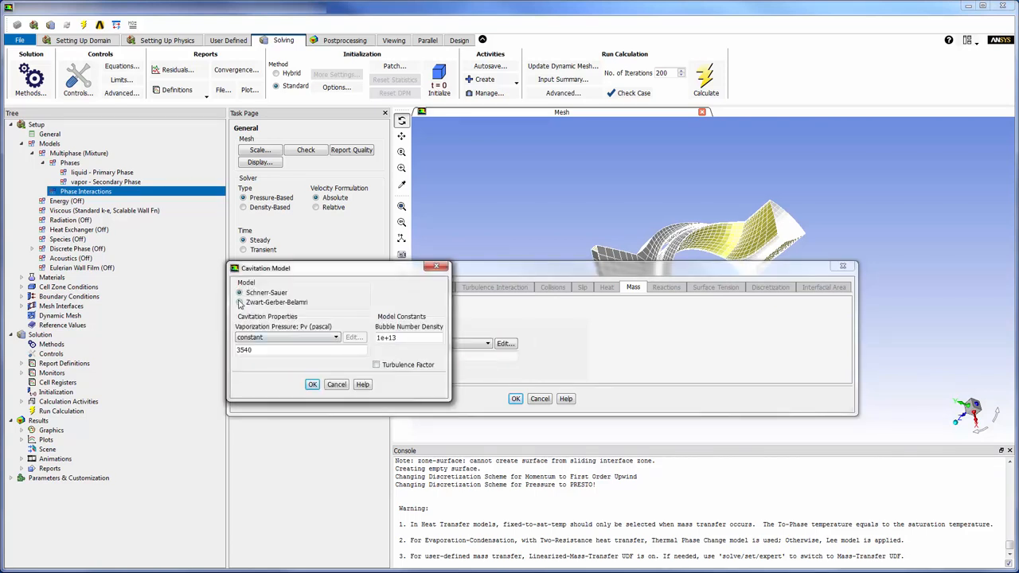
Set the Zwart-Gerber-Belamri model with vaporization pressure 3574 Pa and bubble diameter 2e-06
{"action": "left_click", "coordinate": [240, 302]}
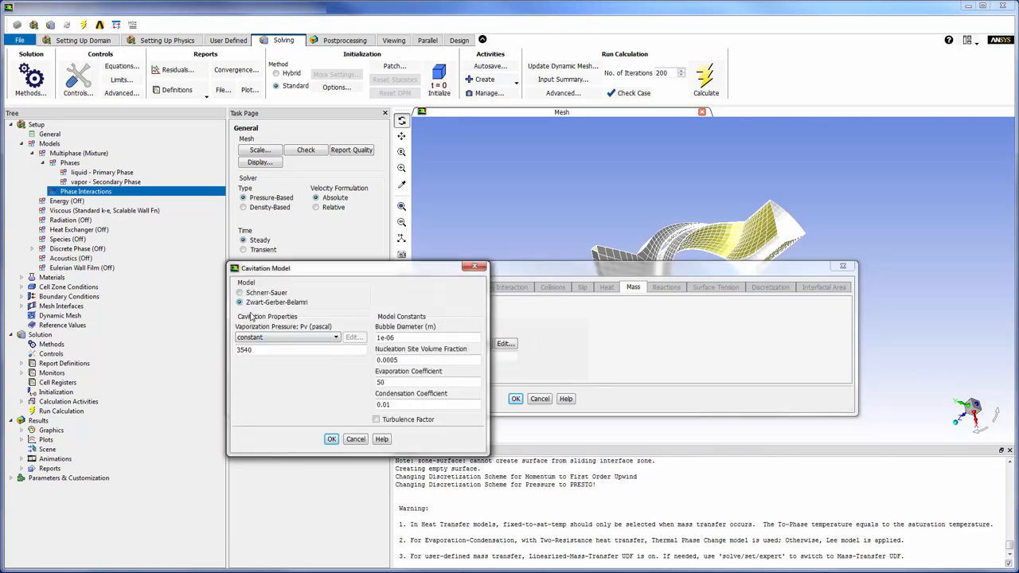
{"action": "left_click", "coordinate": [290, 349]}
{"action": "type", "text": "3574"}
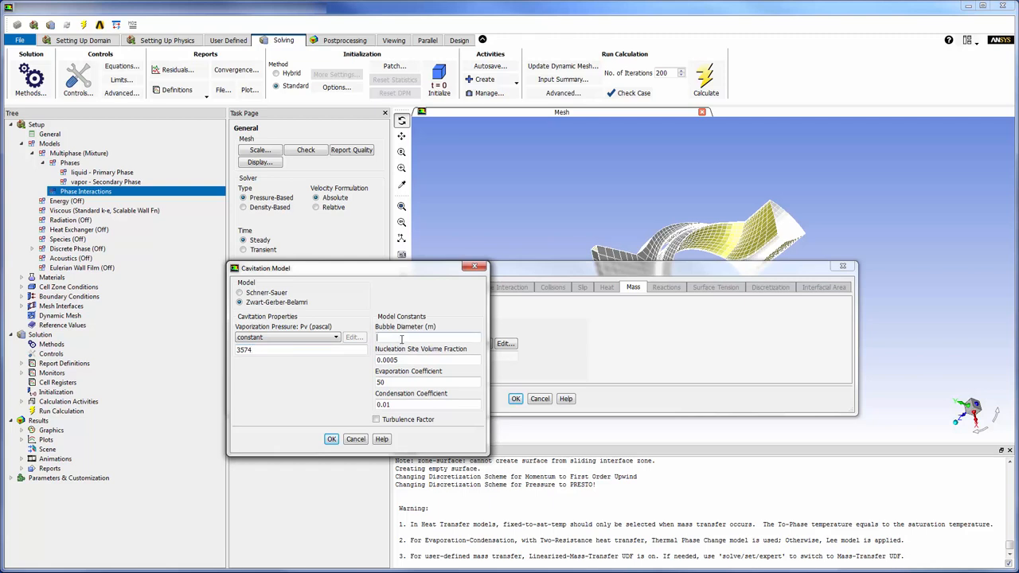
{"action": "type", "text": "2e-06"}
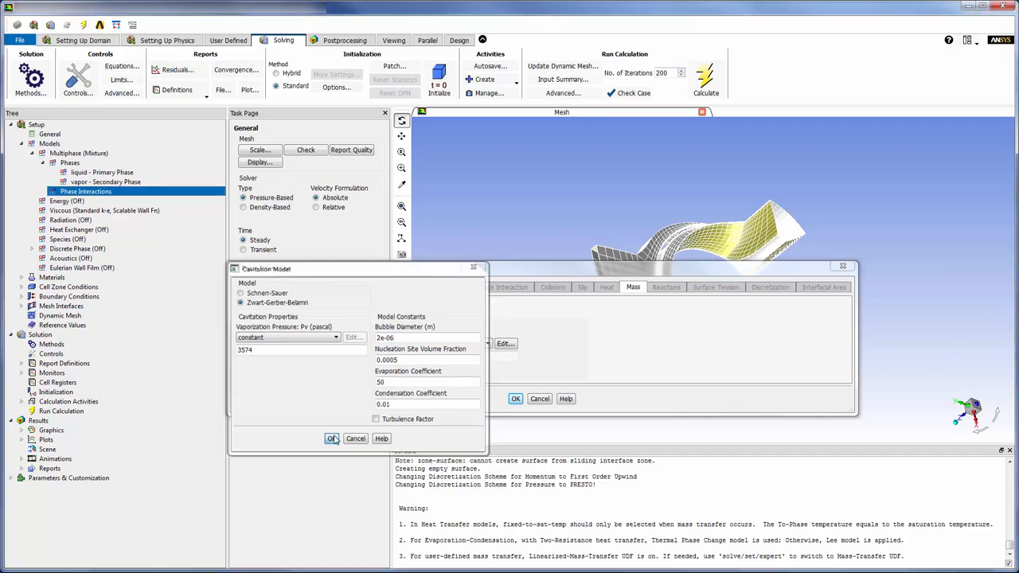
{"action": "left_click", "coordinate": [331, 439]}
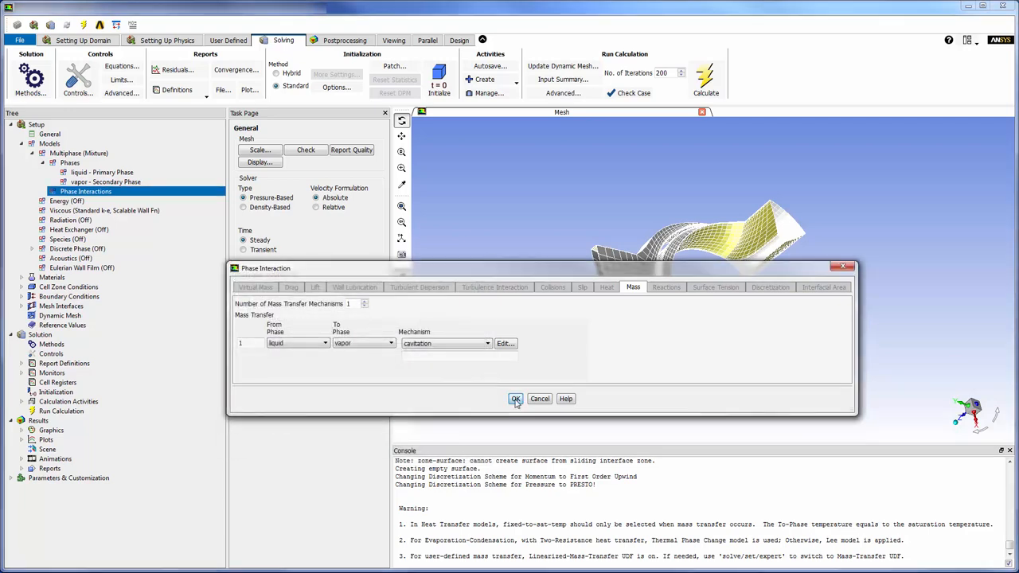
{"action": "left_click", "coordinate": [516, 398]}
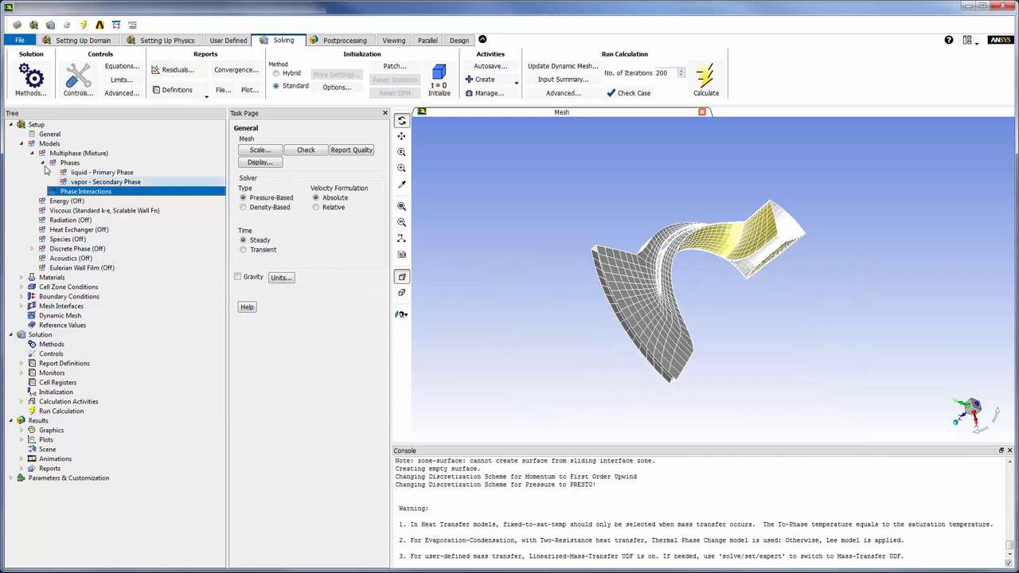
Confirm the inlet total pressure settings and zero vapor volume fraction at the inlet
{"action": "left_click", "coordinate": [22, 144]}
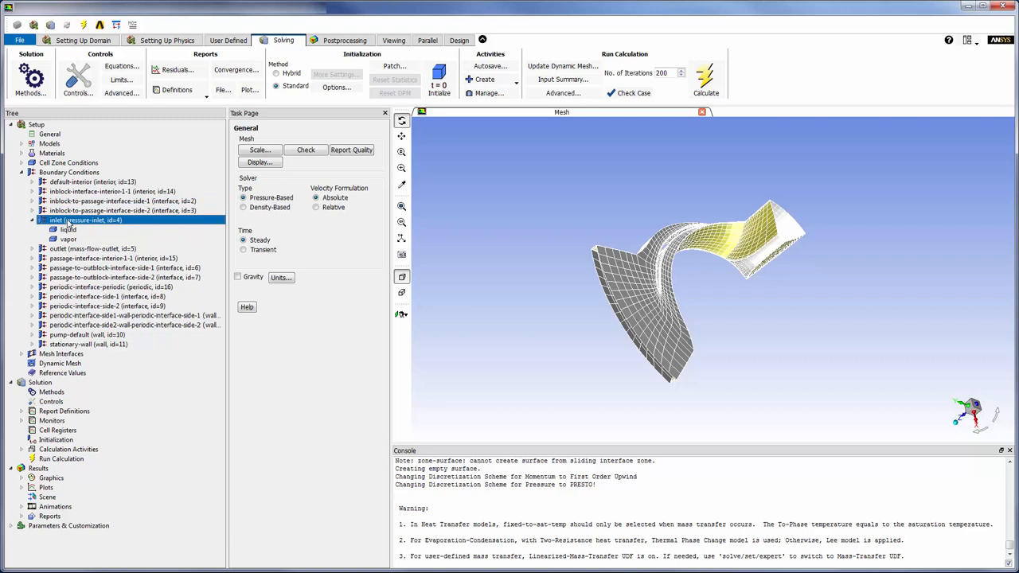
{"action": "double_click", "coordinate": [61, 229]}
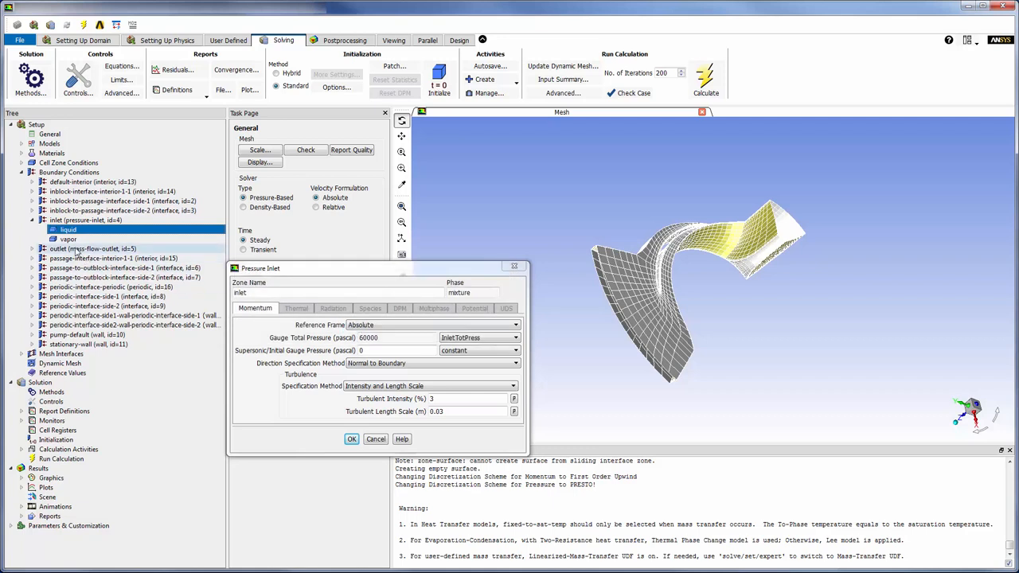
{"action": "left_click", "coordinate": [67, 239]}
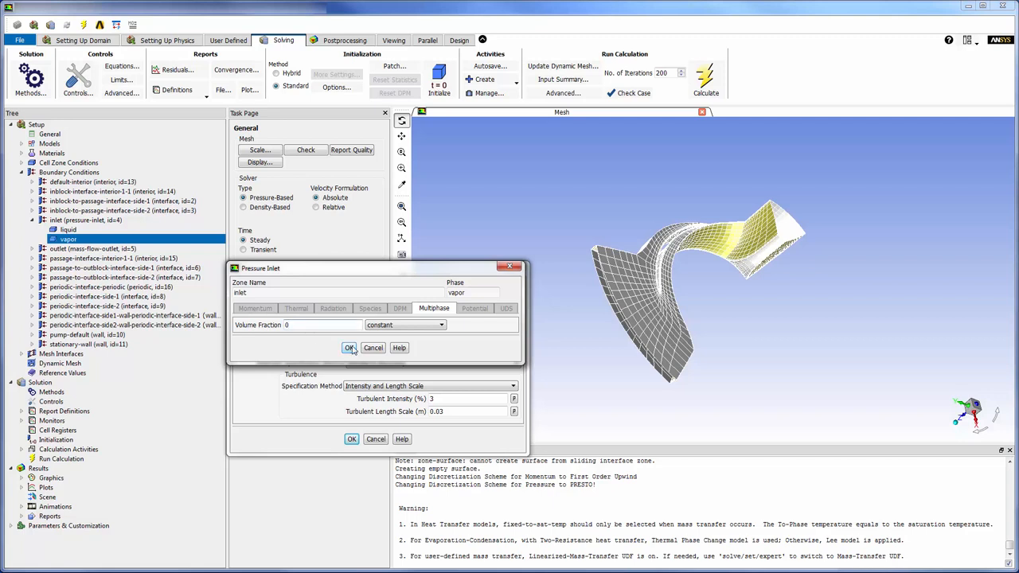
{"action": "left_click", "coordinate": [349, 347]}
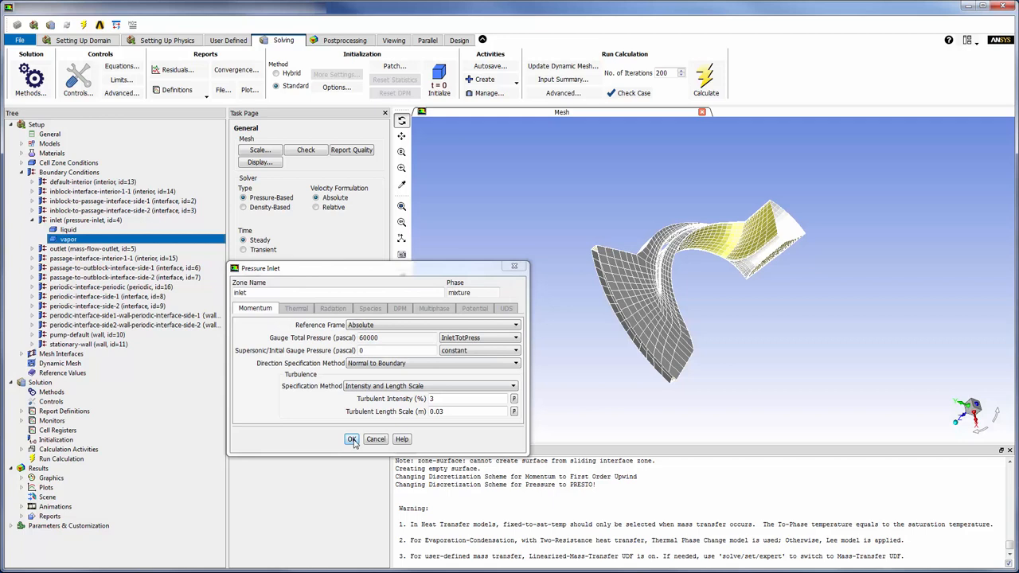
{"action": "left_click", "coordinate": [351, 440]}
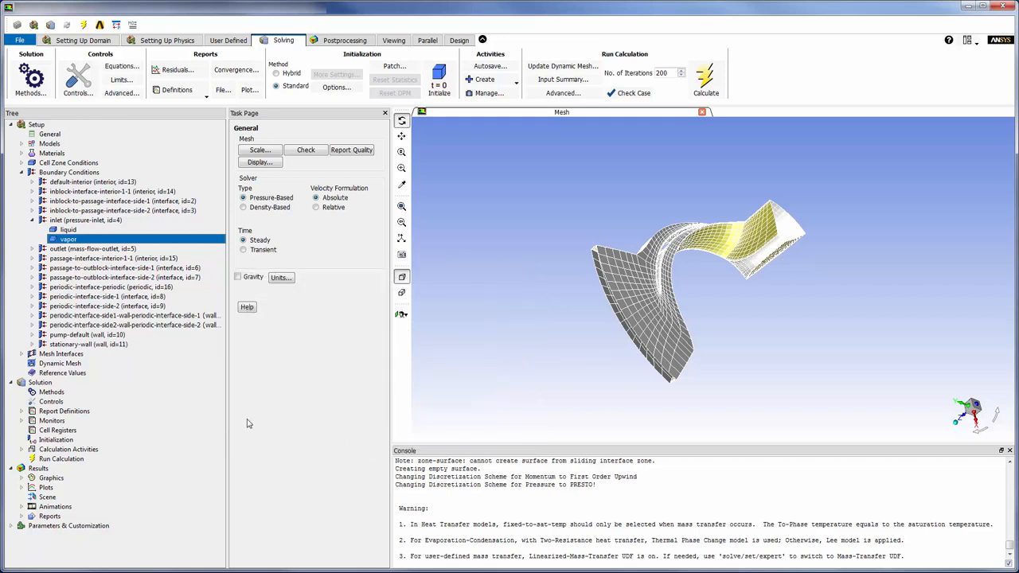
{"action": "left_click", "coordinate": [32, 248]}
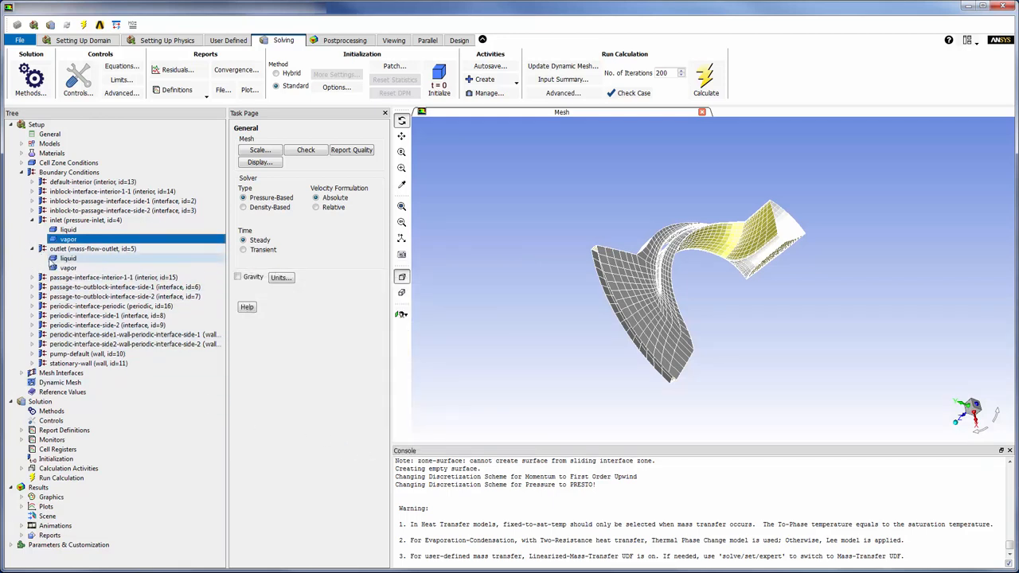
Confirm the liquid outlet mass flow rate and zero vapor outlet mass flow
{"action": "double_click", "coordinate": [68, 258]}
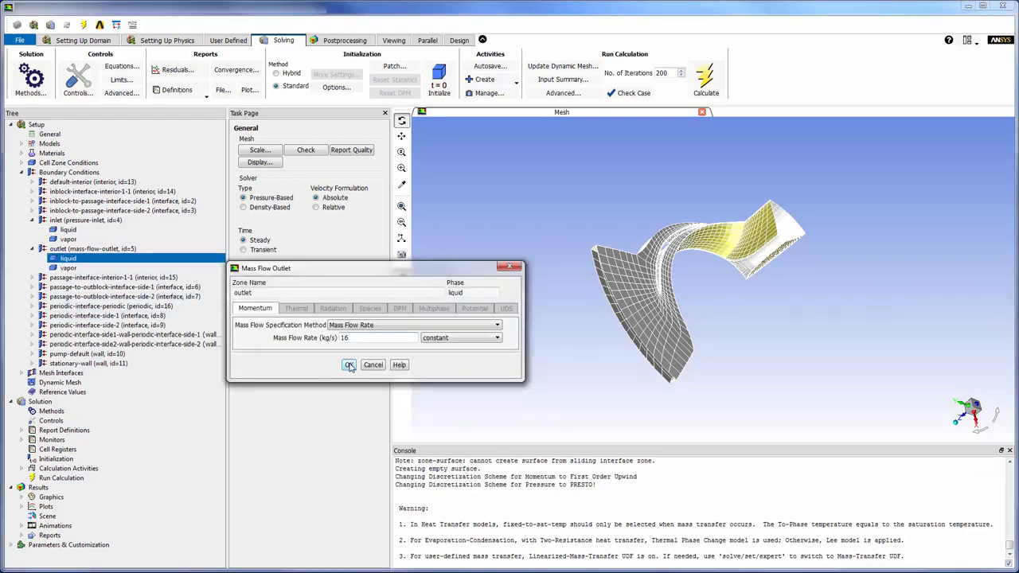
{"action": "left_click", "coordinate": [349, 364]}
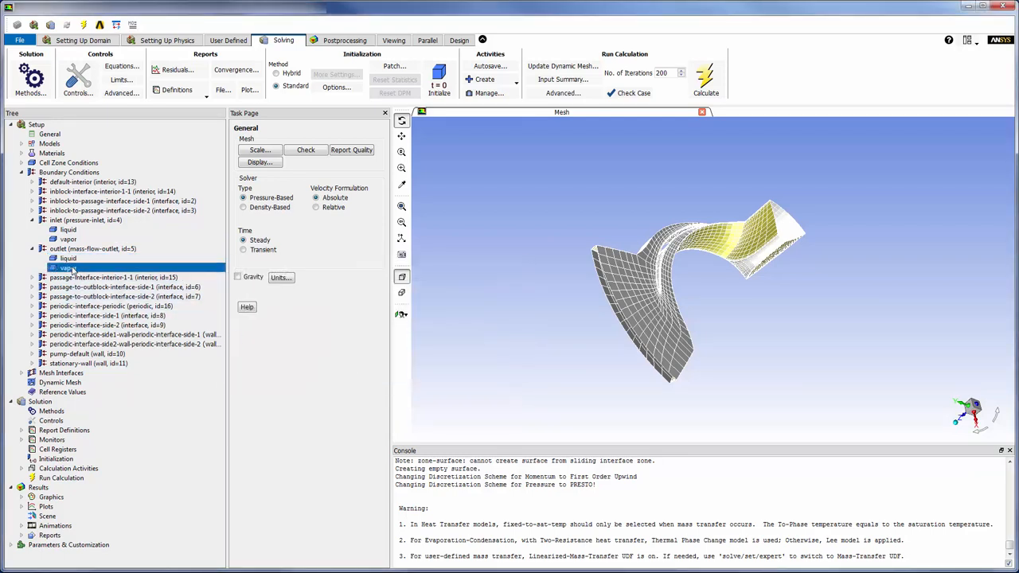
{"action": "double_click", "coordinate": [68, 268]}
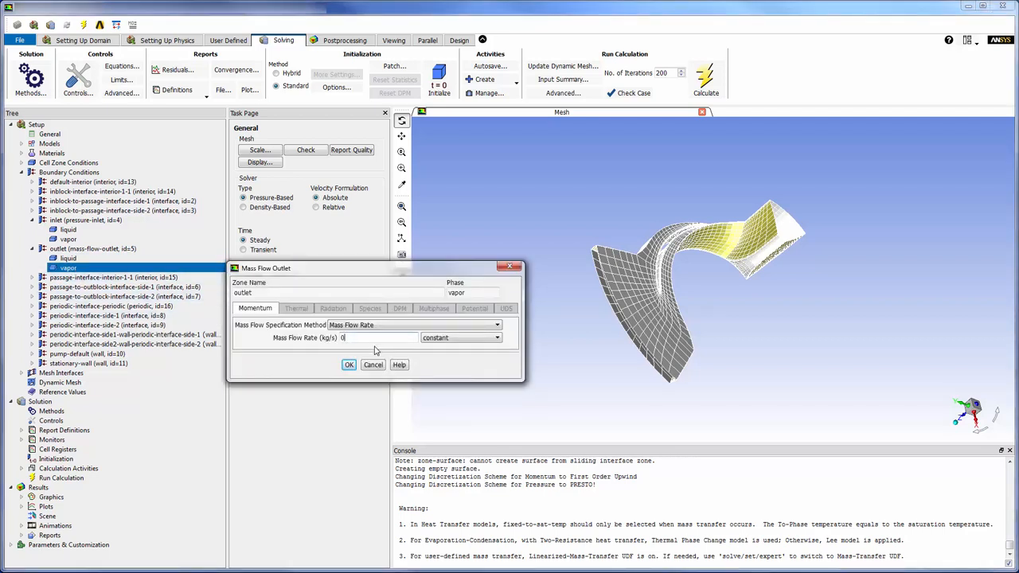
{"action": "left_click", "coordinate": [349, 365]}
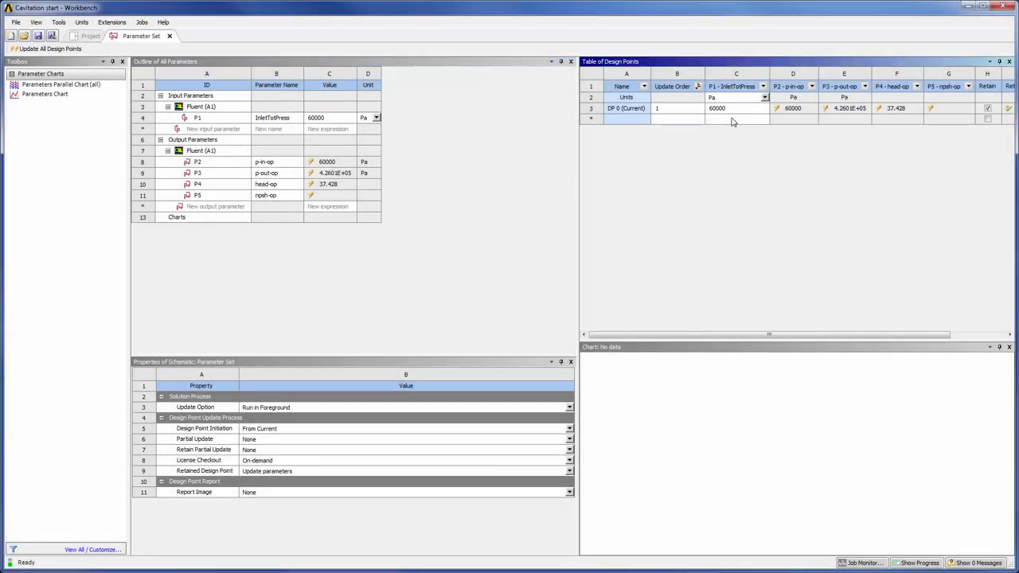
Add design points with inlet pressures 40000 to 15000 Pa and update all design points
{"action": "left_click", "coordinate": [736, 118]}
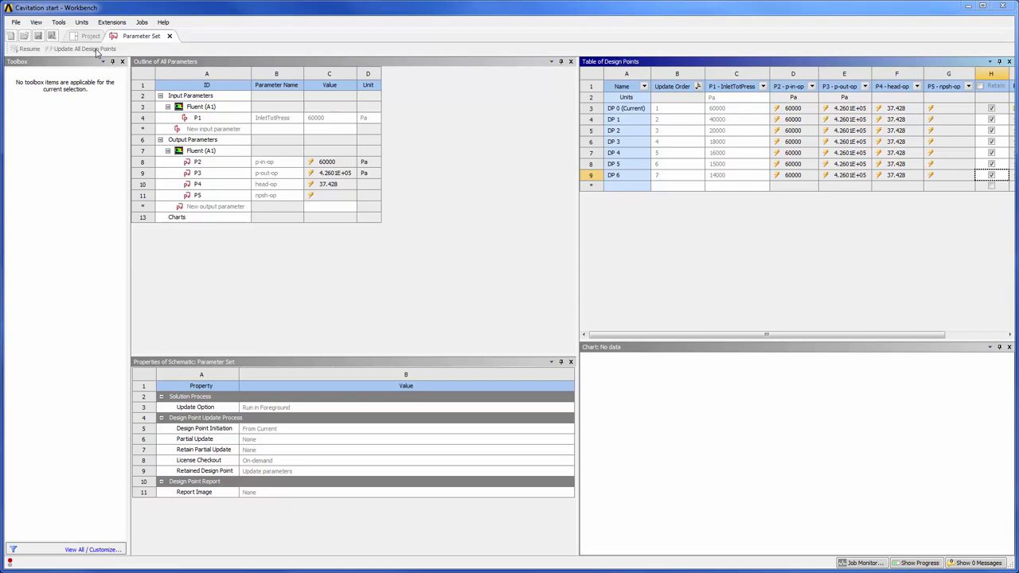
{"action": "left_click", "coordinate": [83, 51]}
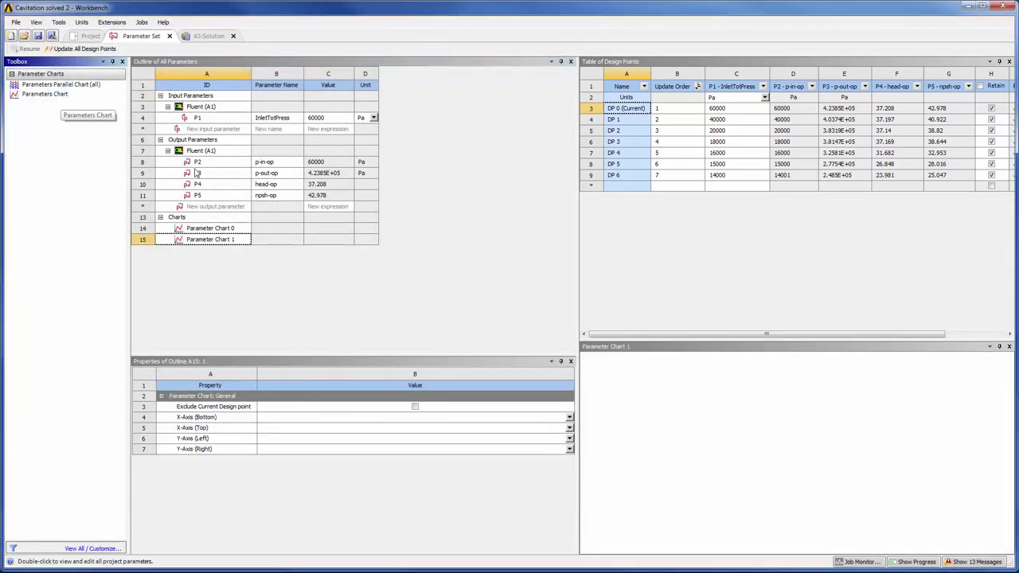
Plot P4 head-op against P1 InletTotPress in a new parameters chart
{"action": "left_click", "coordinate": [567, 417]}
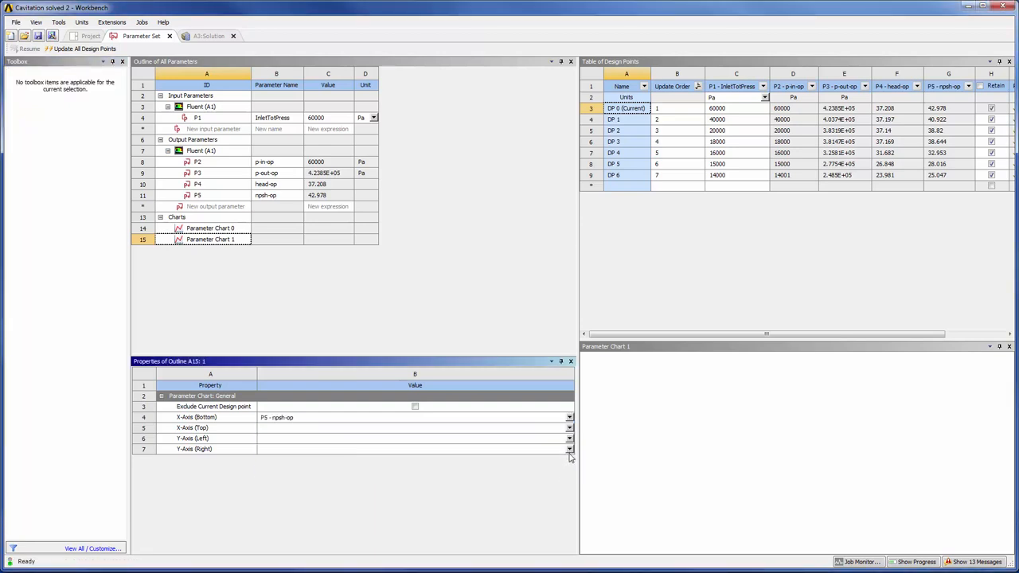
{"action": "left_click", "coordinate": [567, 449]}
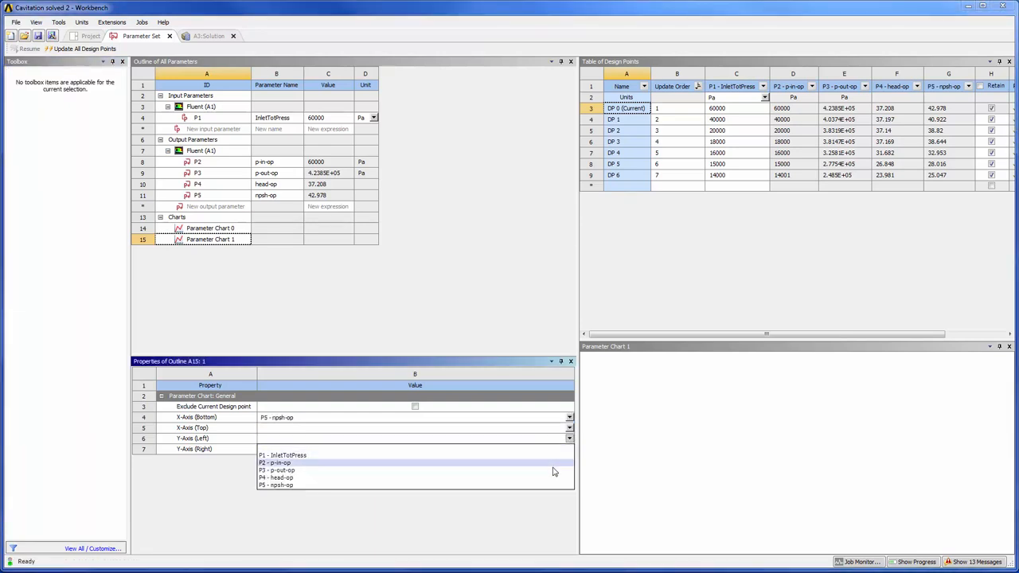
{"action": "left_click", "coordinate": [285, 478]}
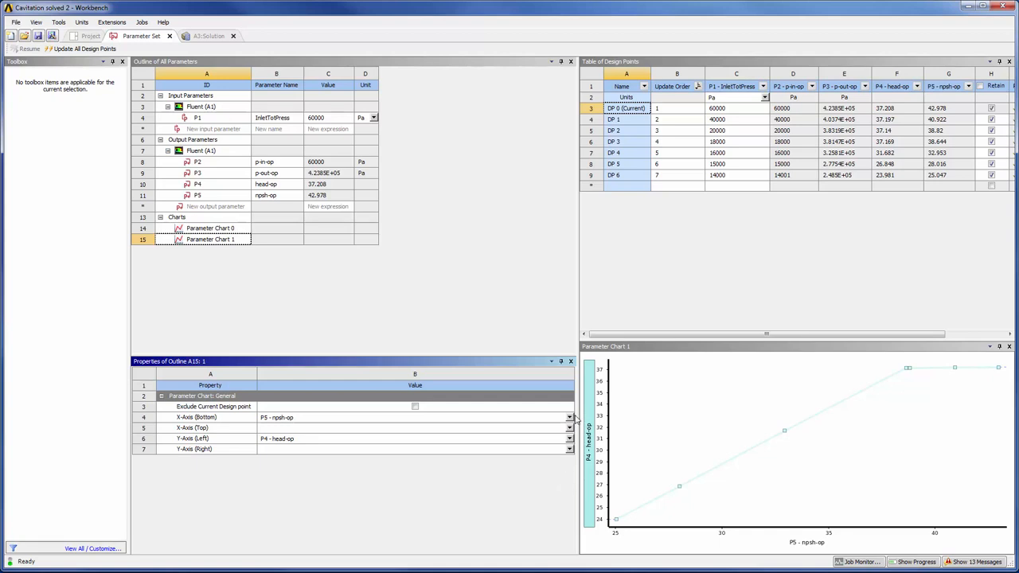
{"action": "left_click", "coordinate": [567, 417]}
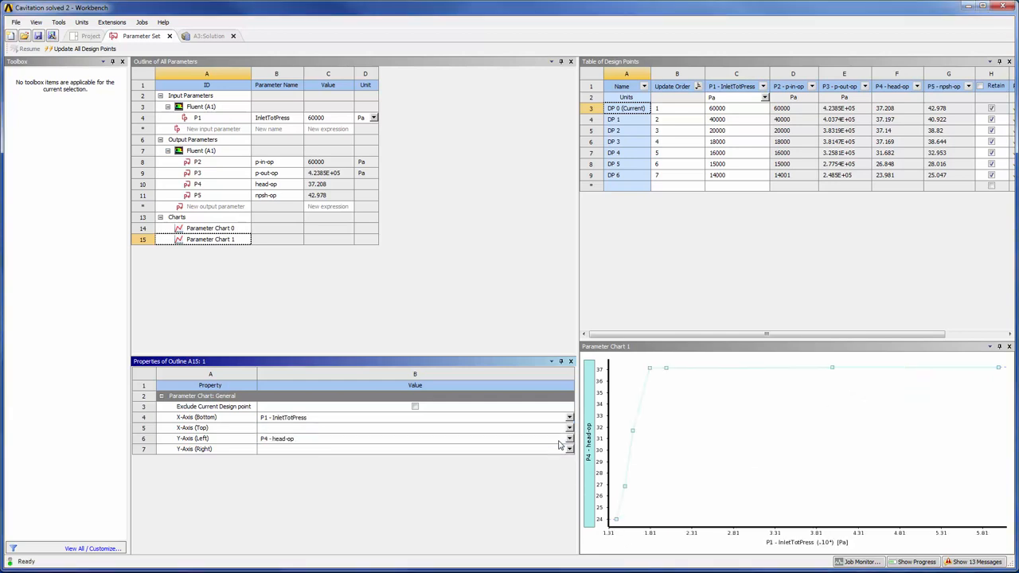
{"action": "mouse_move", "coordinate": [576, 476]}
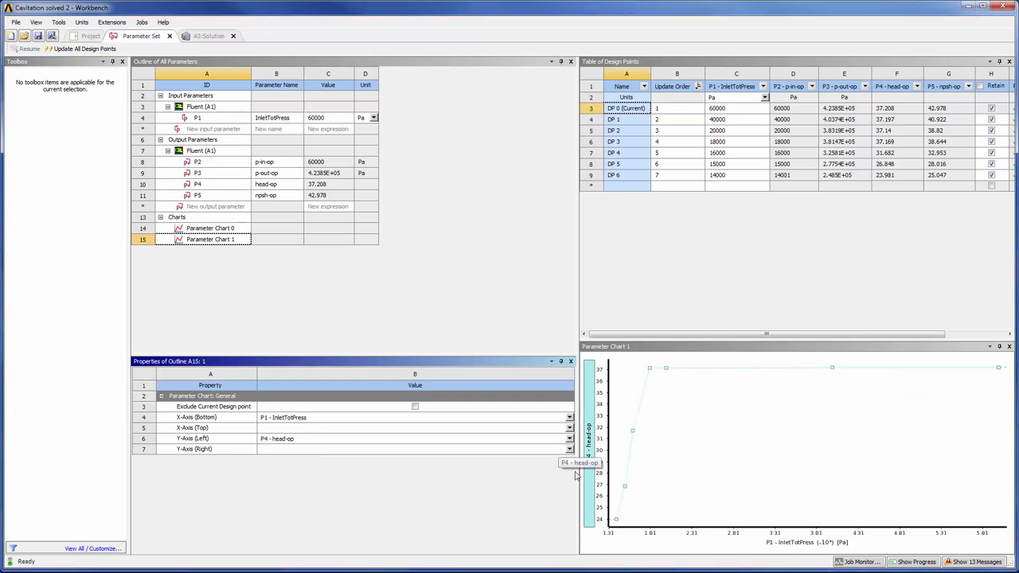
{"action": "mouse_move", "coordinate": [915, 392]}
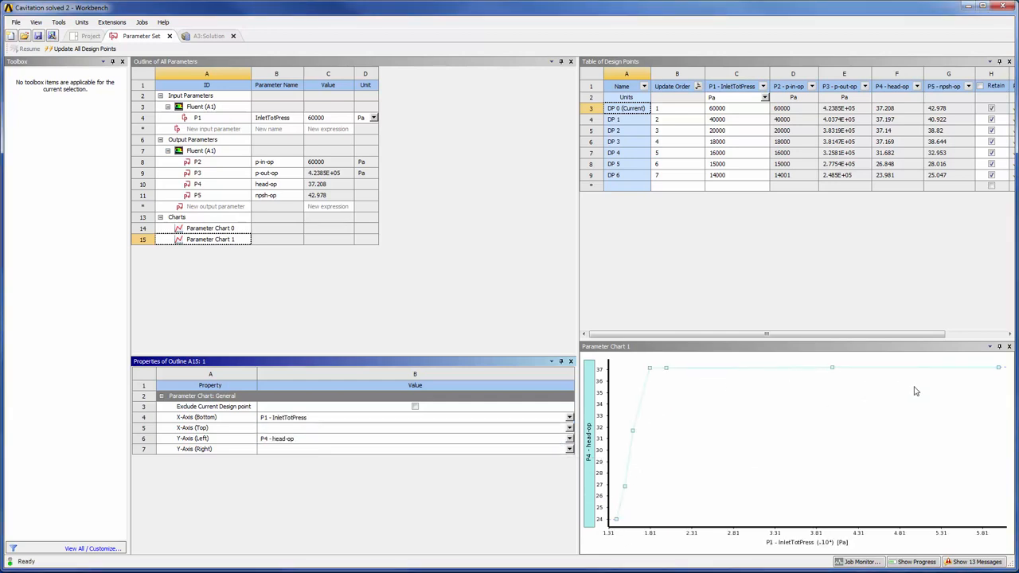